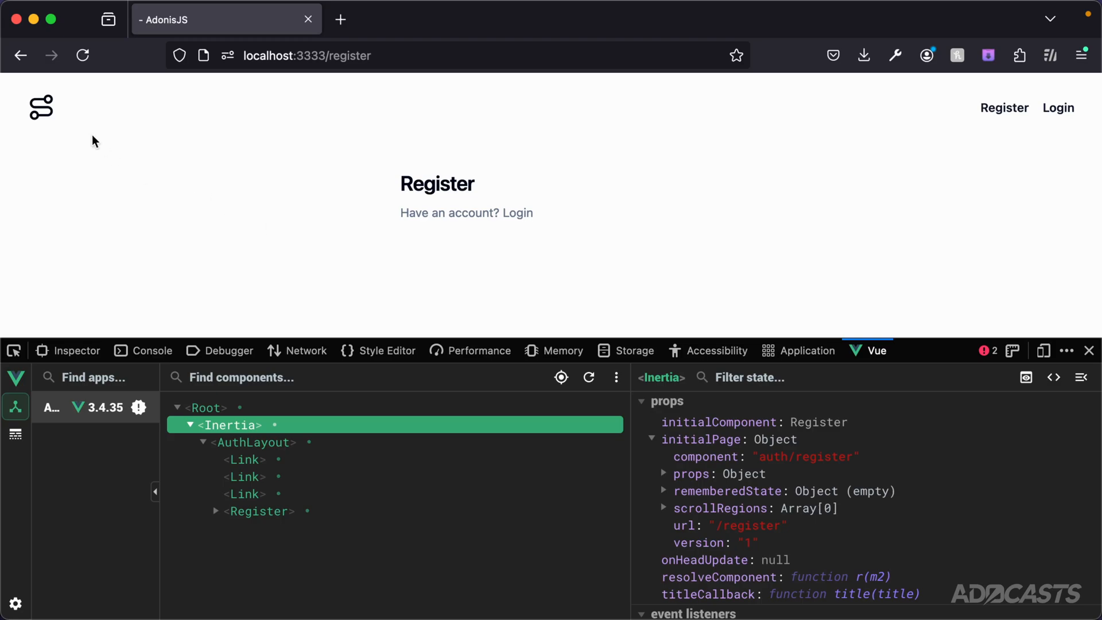
pyautogui.moveTo(428, 161)
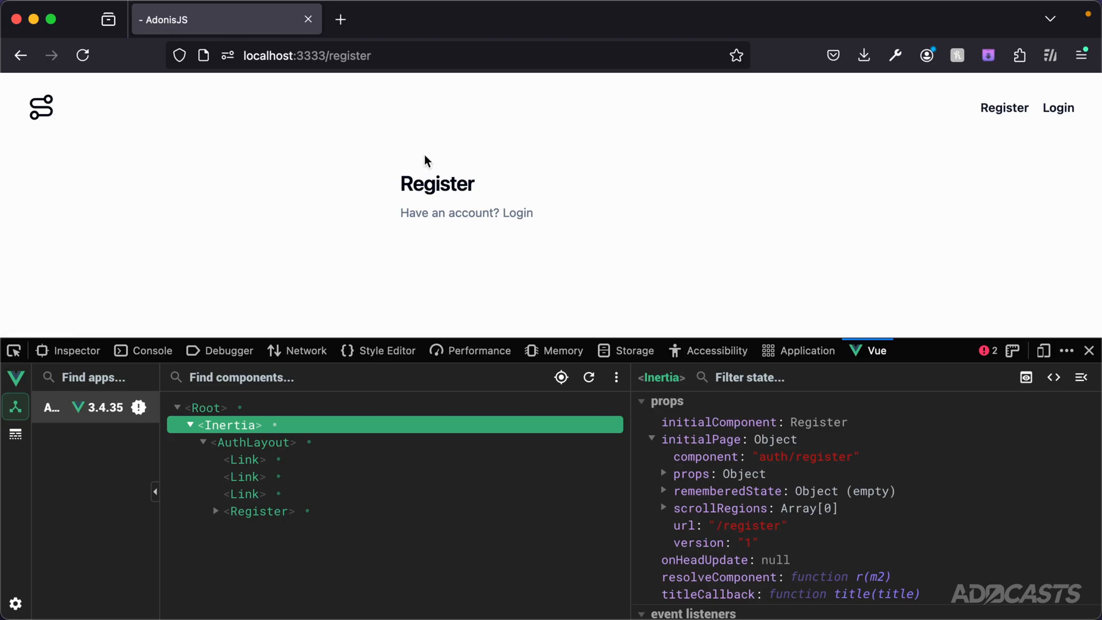
pyautogui.moveTo(370, 284)
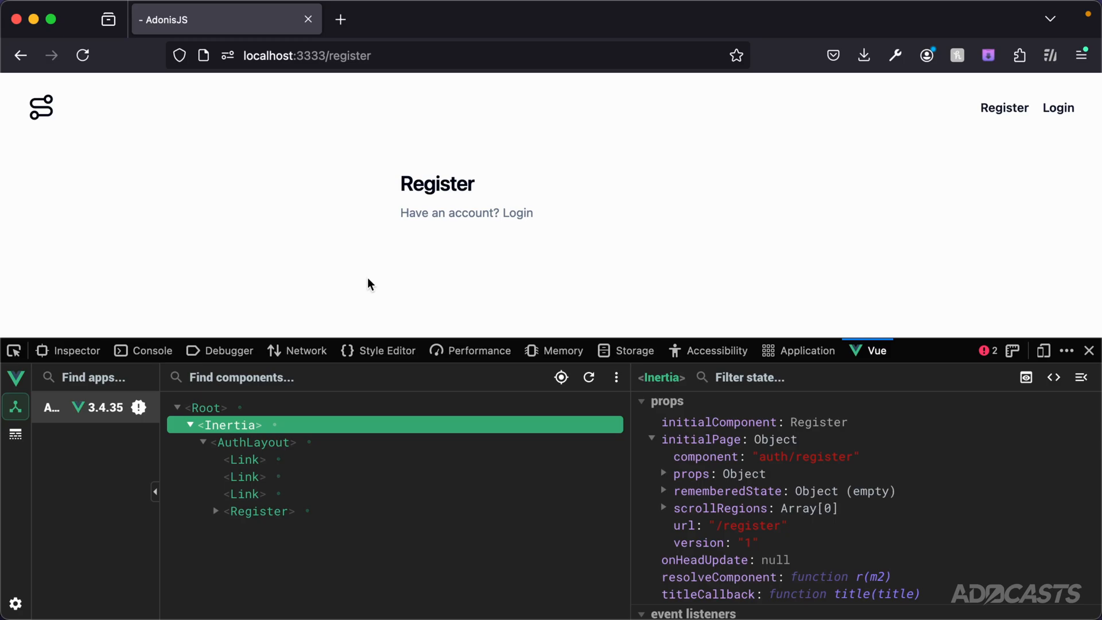
pyautogui.moveTo(229, 424)
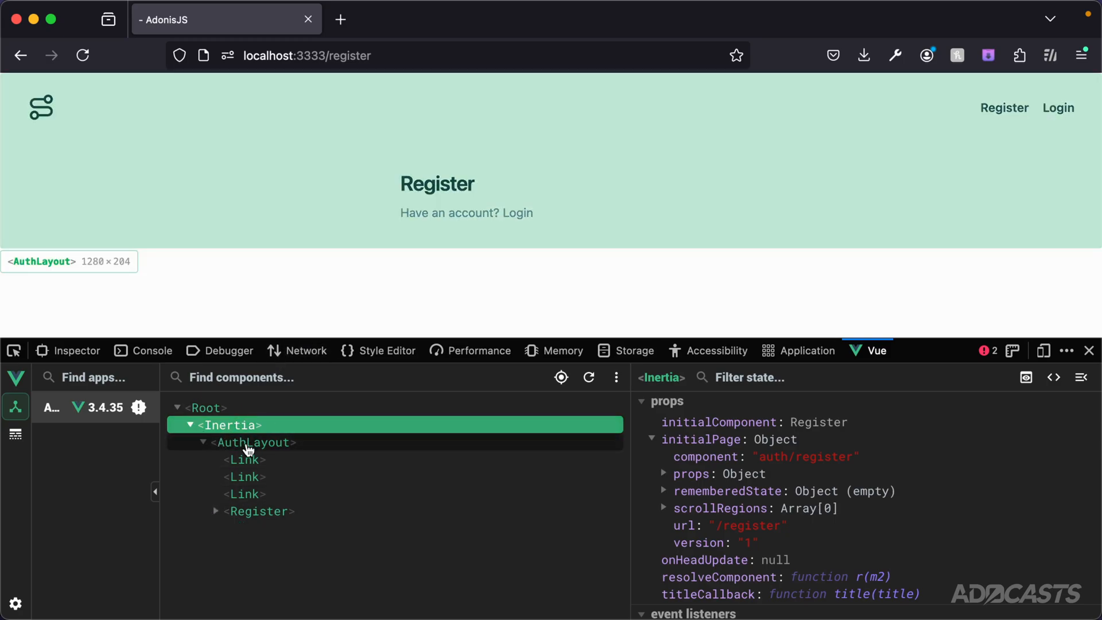
# - Select AuthLayout, then Register in the Vue DevTools tree to compare their attrs
pyautogui.click(253, 442)
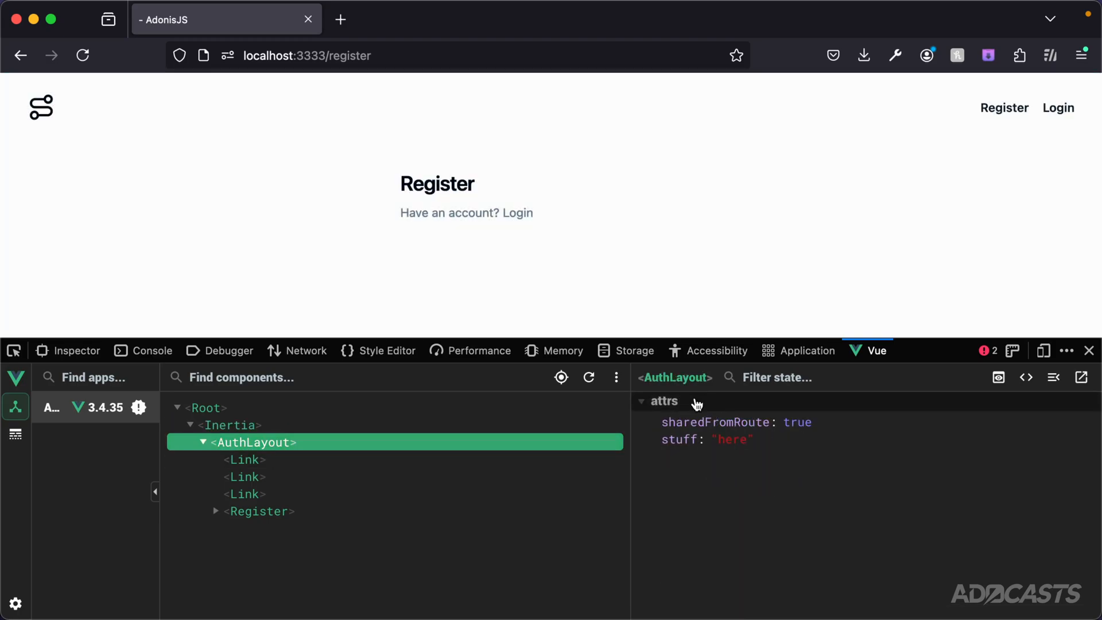
pyautogui.moveTo(749, 464)
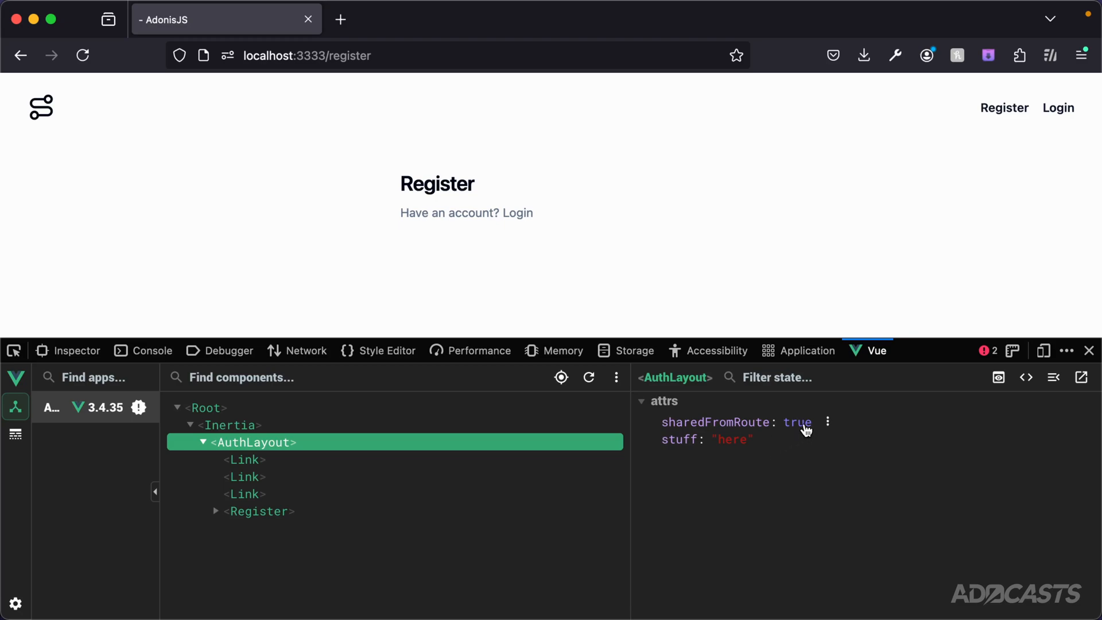
pyautogui.click(258, 512)
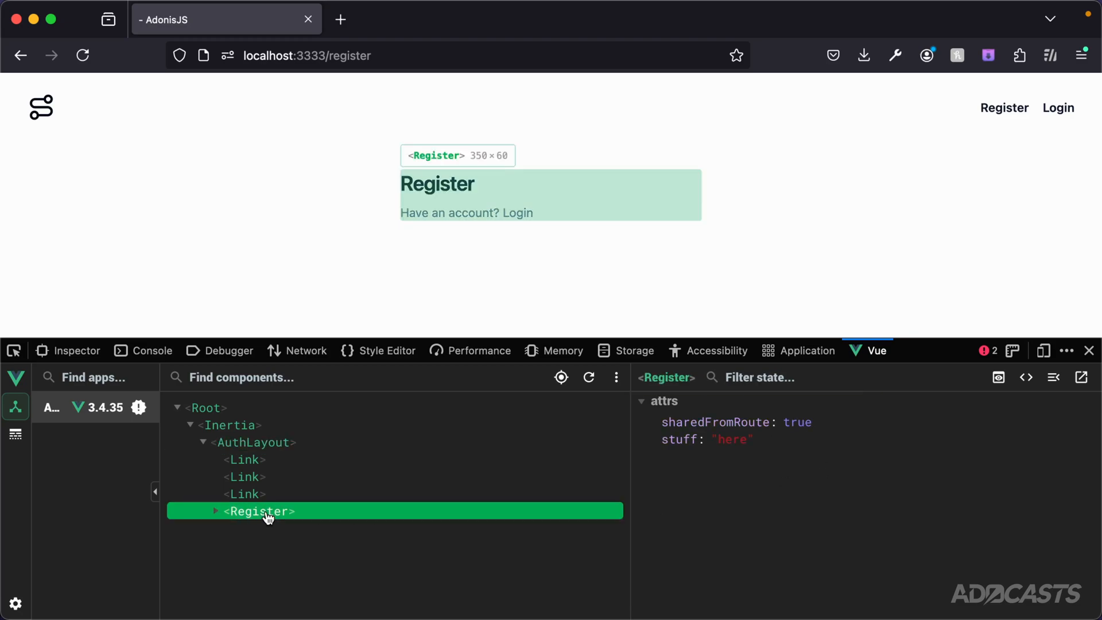
pyautogui.moveTo(718, 488)
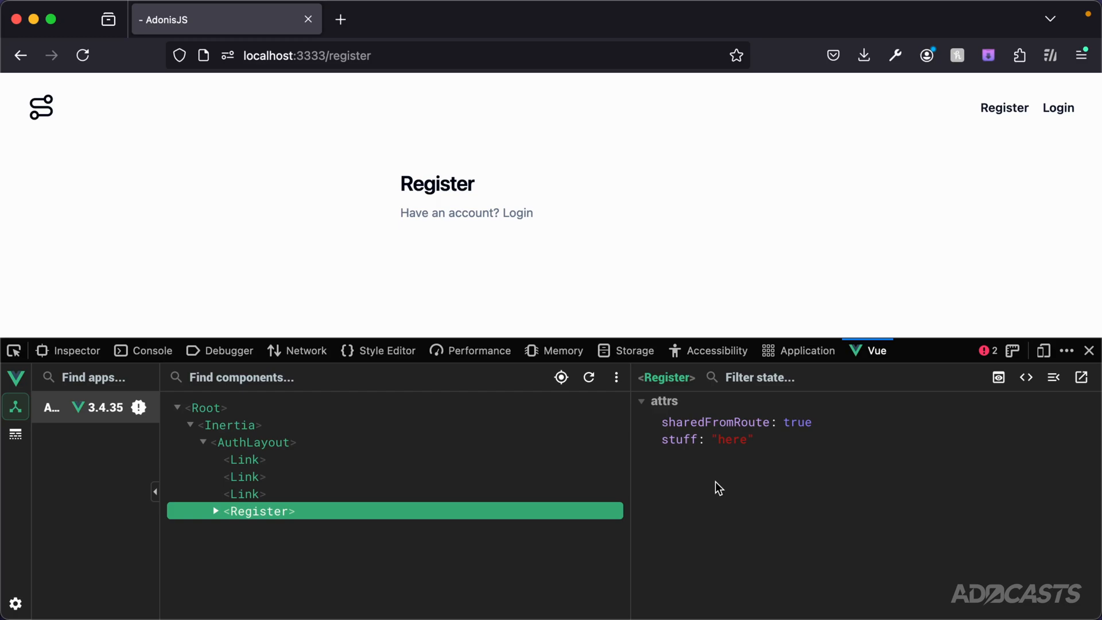
pyautogui.moveTo(321, 467)
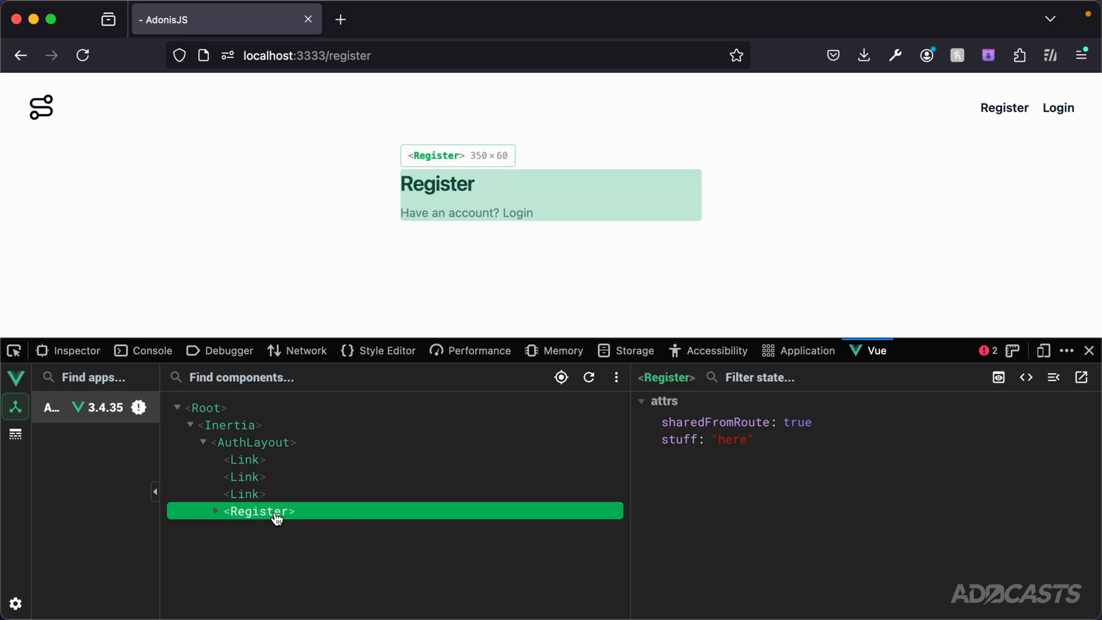
pyautogui.moveTo(49, 106)
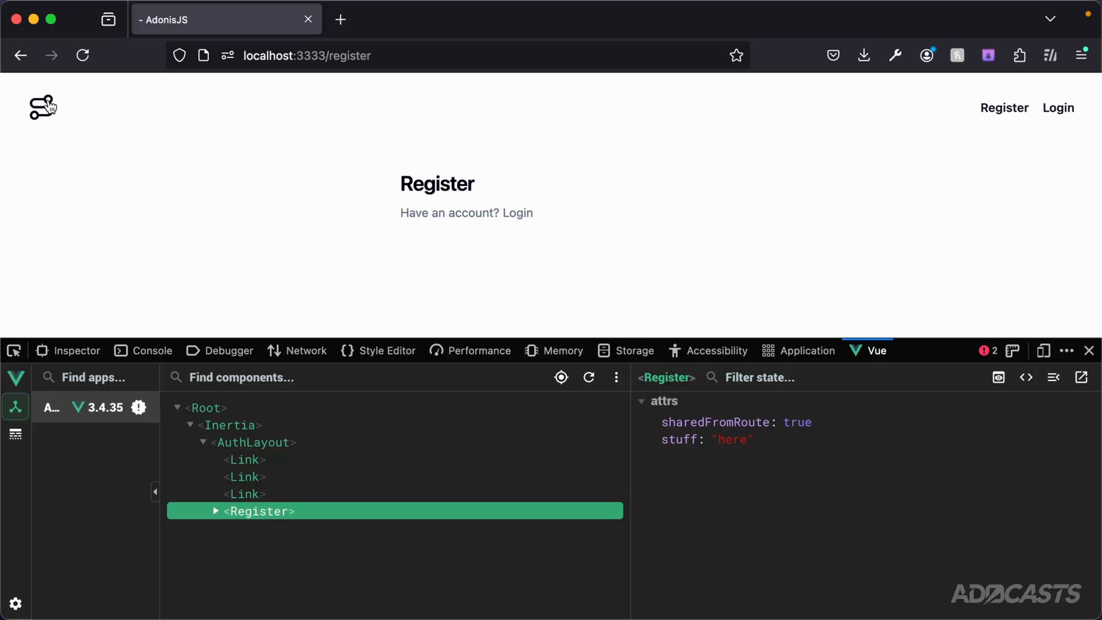
pyautogui.moveTo(119, 189)
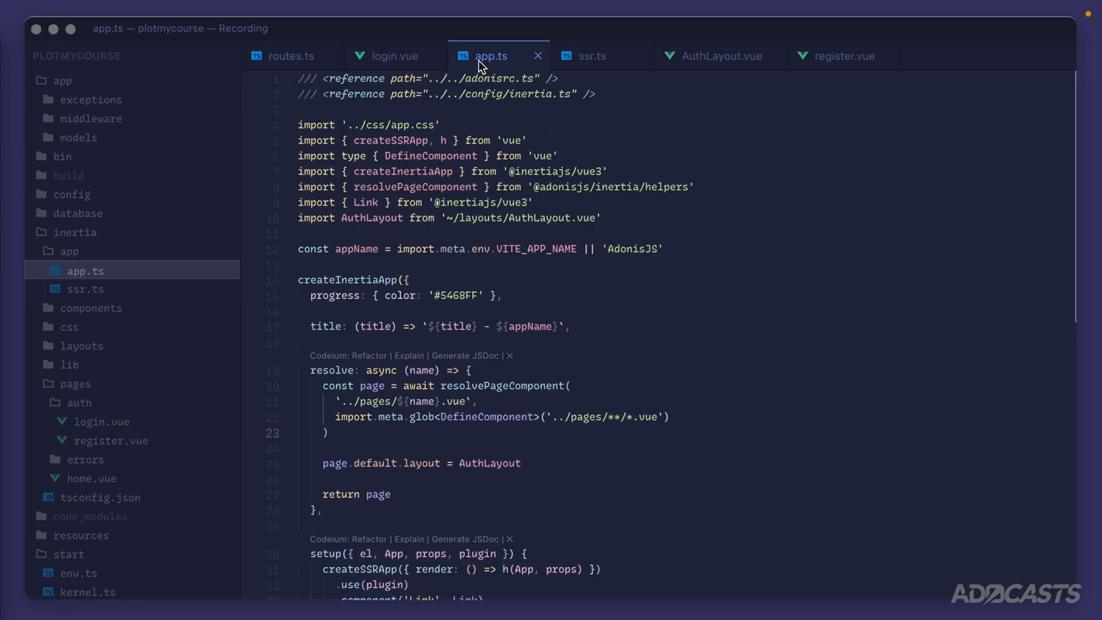
# - Change app.ts line 25 to page.default.layout = page.default.layout || AuthLayout
pyautogui.scroll(-3)
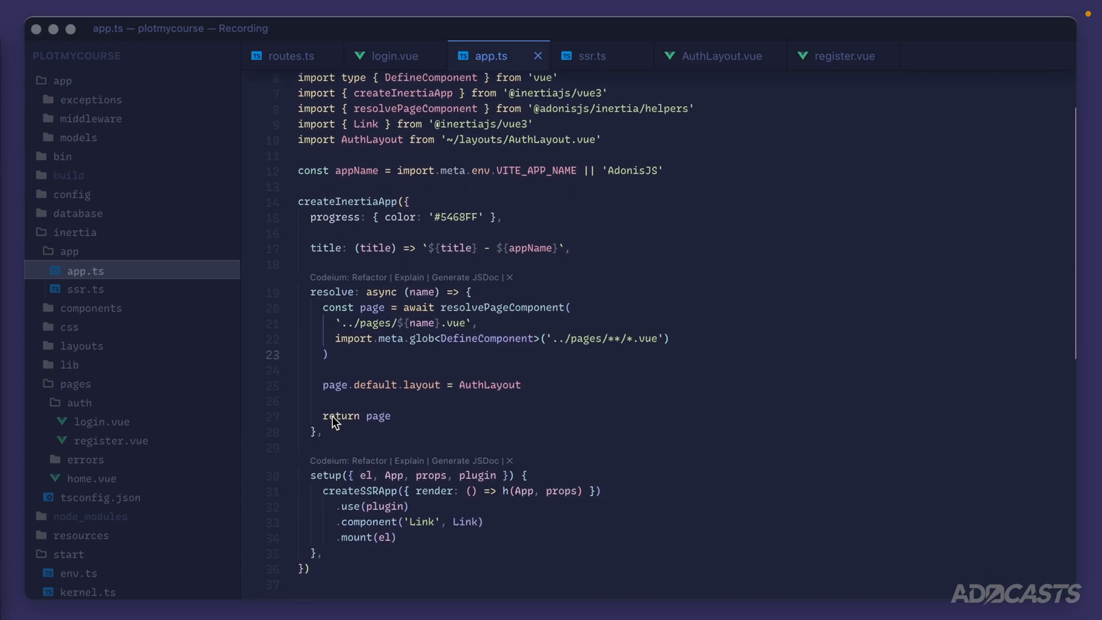
pyautogui.moveTo(324, 292); pyautogui.dragTo(323, 431)
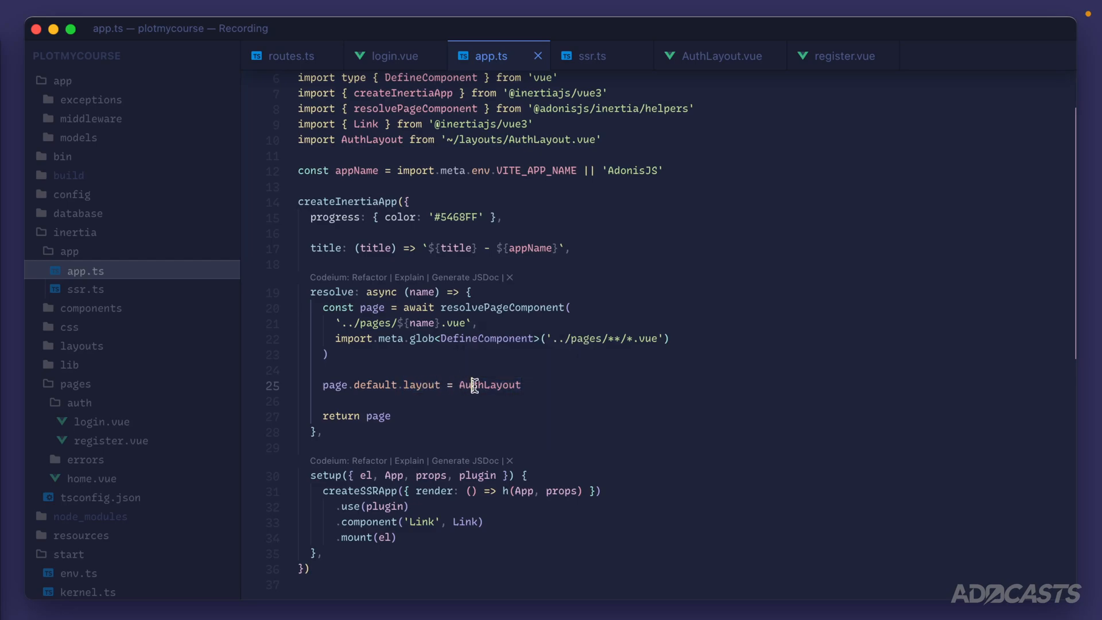
pyautogui.doubleClick(490, 384)
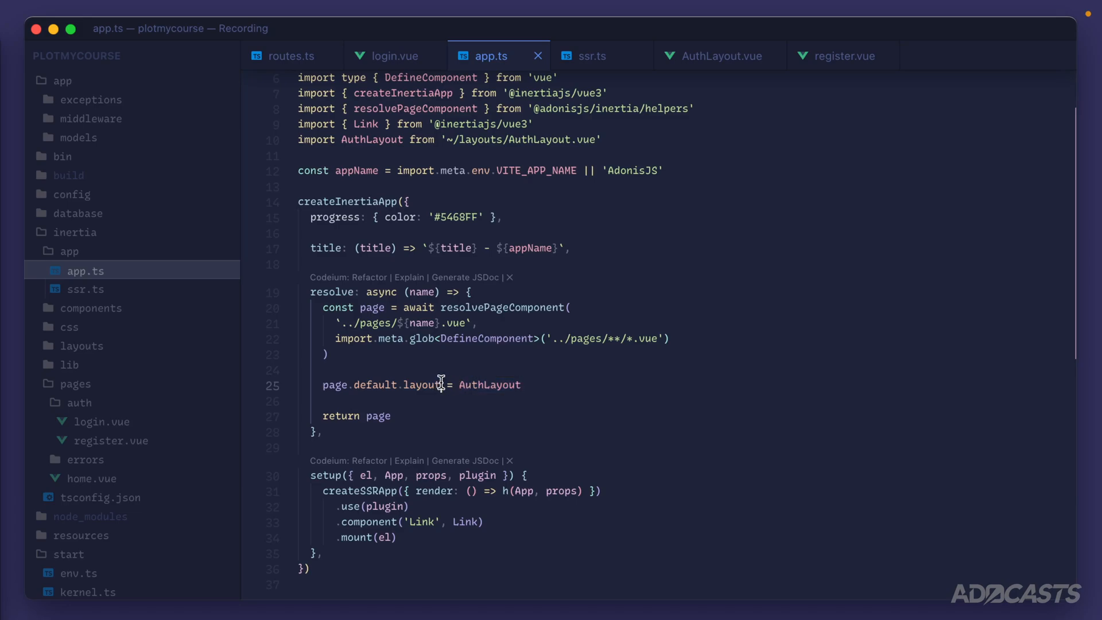
pyautogui.doubleClick(422, 385)
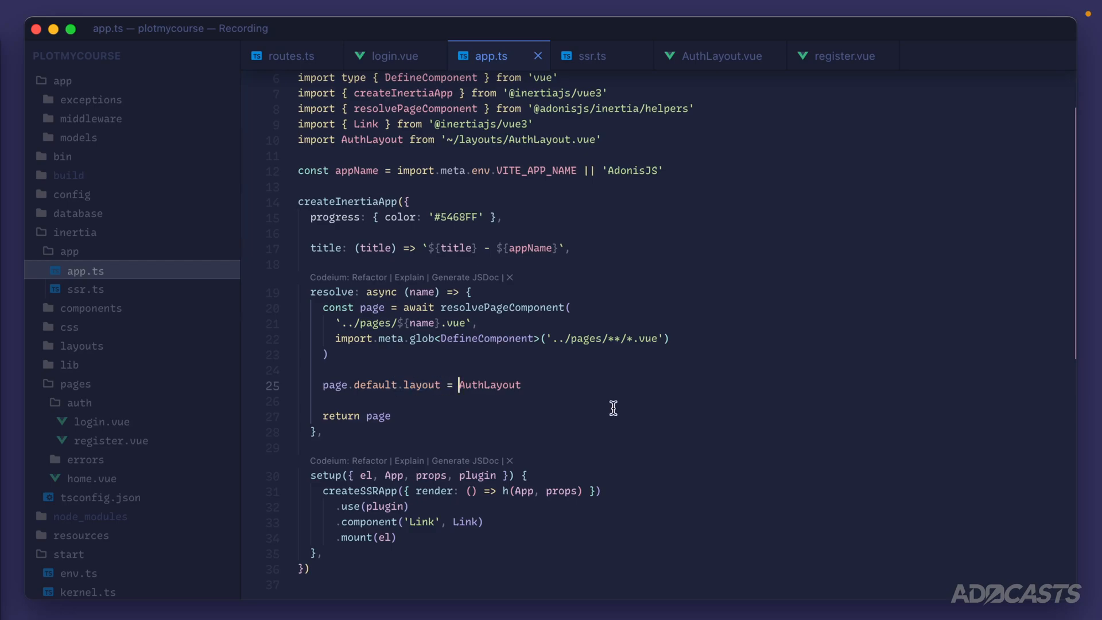
pyautogui.write('page.default.alyo')
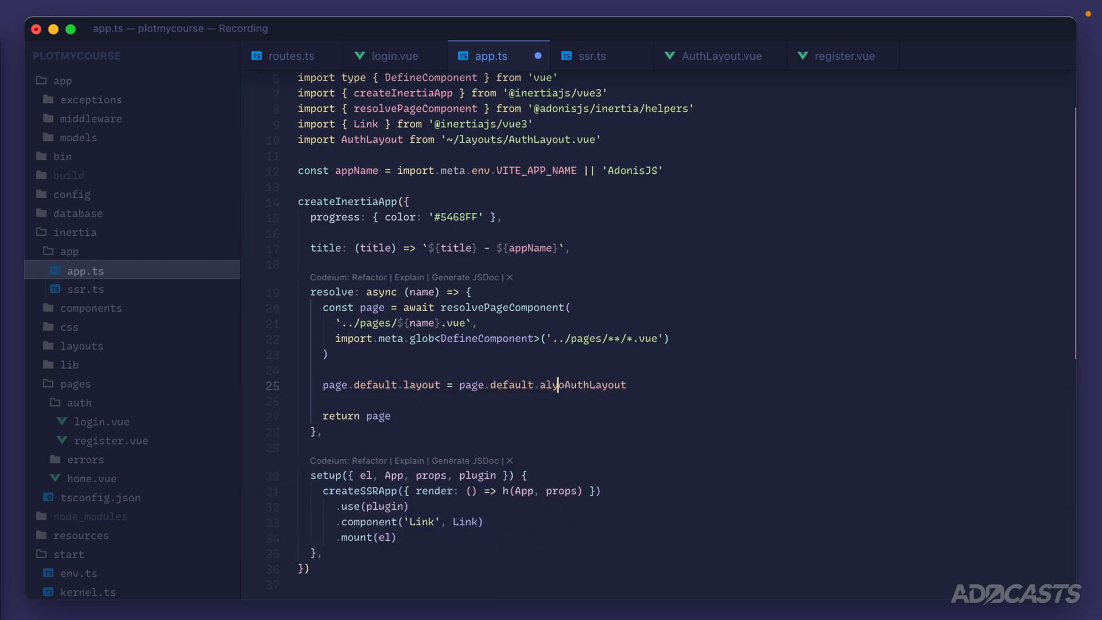
pyautogui.write('layout ||')
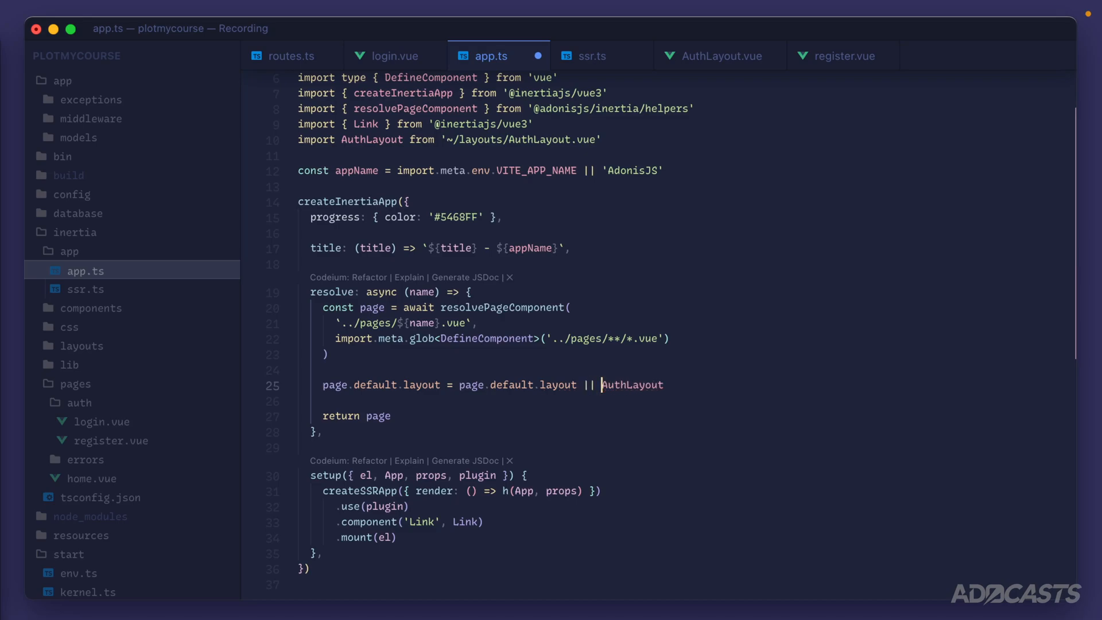
pyautogui.moveTo(461, 385)
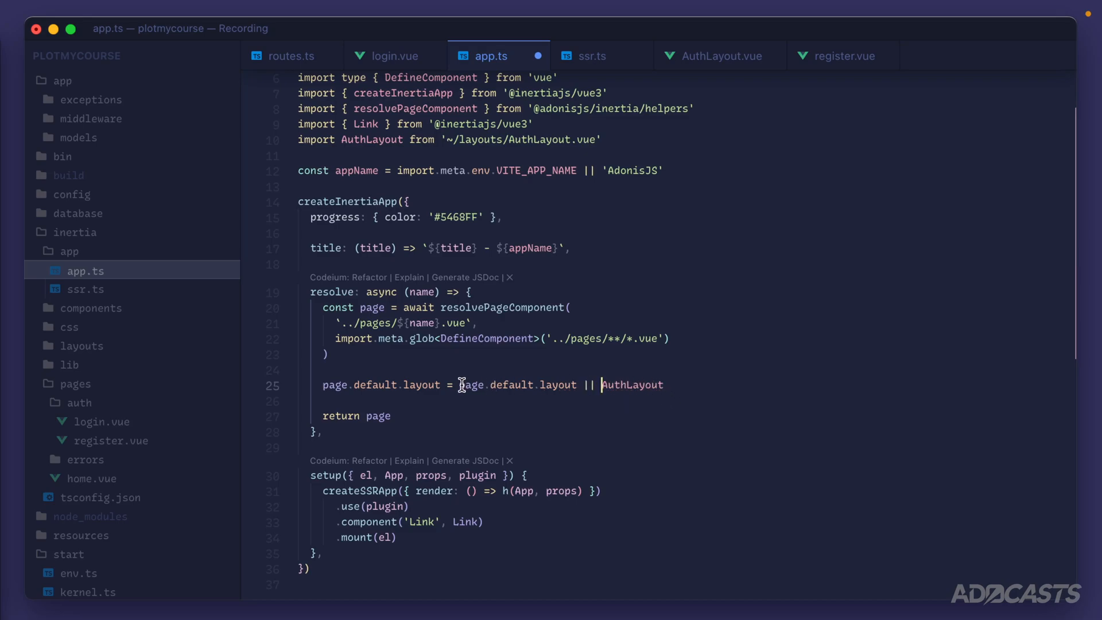
pyautogui.moveTo(460, 384); pyautogui.dragTo(577, 385)
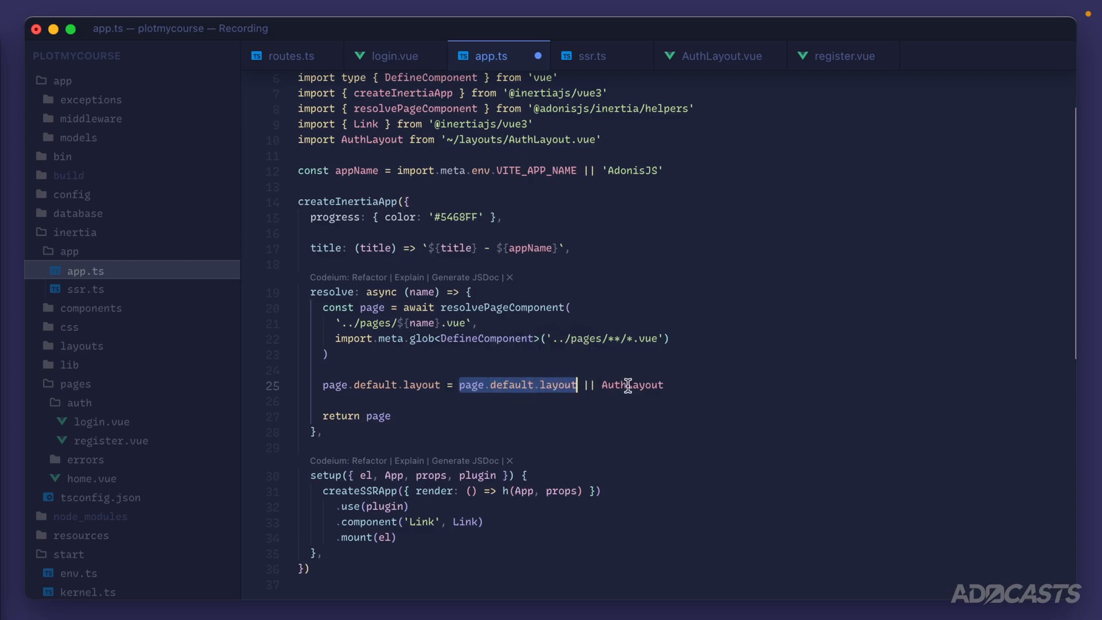
pyautogui.doubleClick(423, 385)
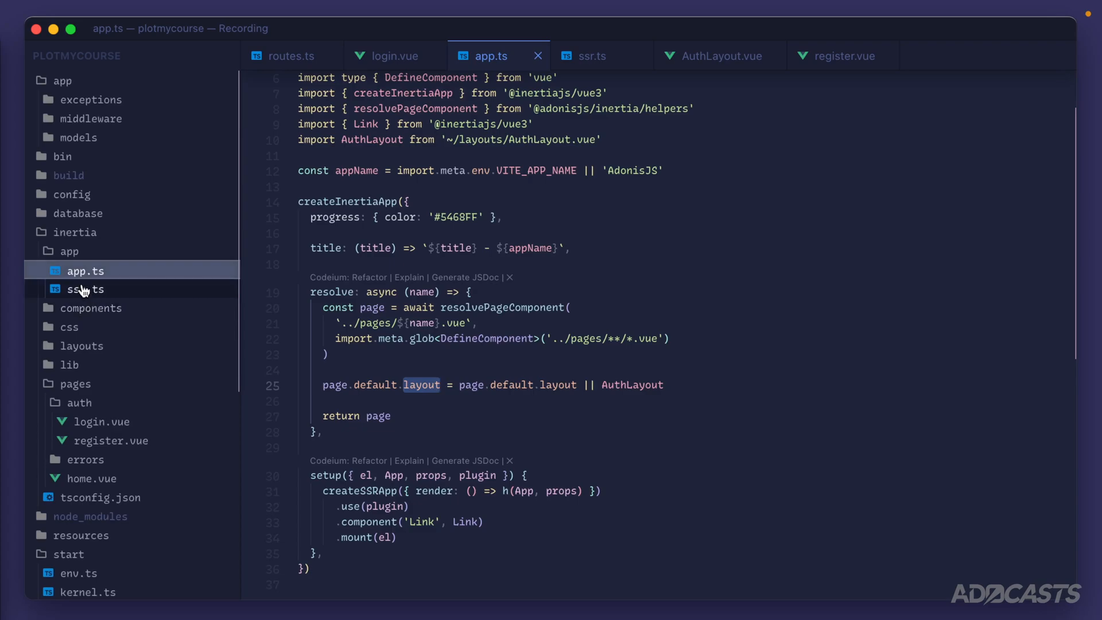
# - Open ssr.ts and begin correcting resolvedPaged to resolvedPage
pyautogui.click(84, 290)
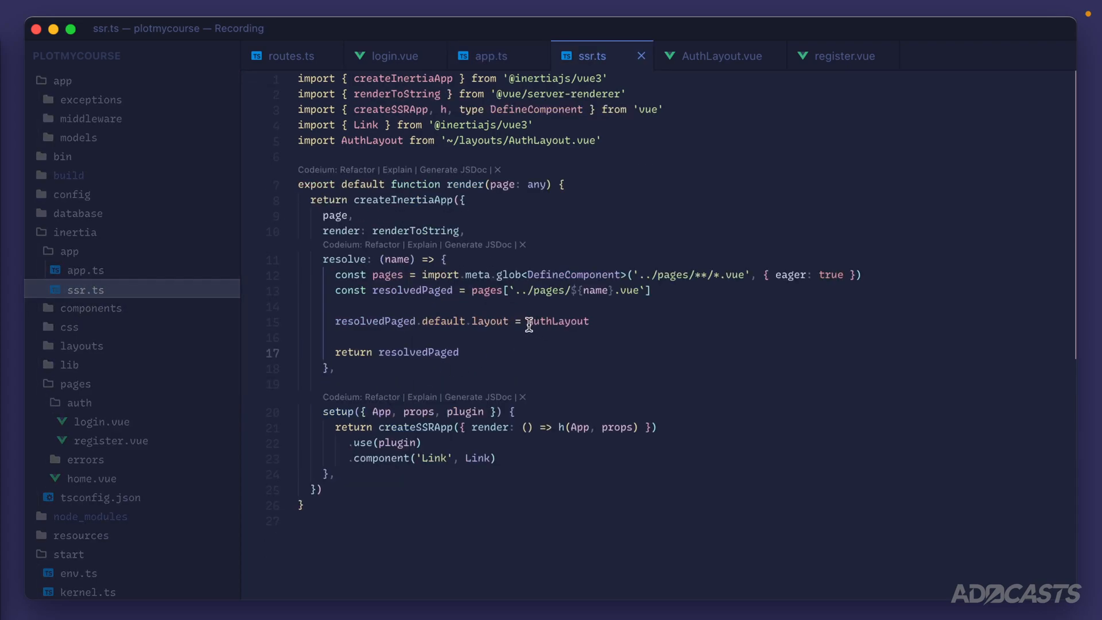
pyautogui.write('resolv')
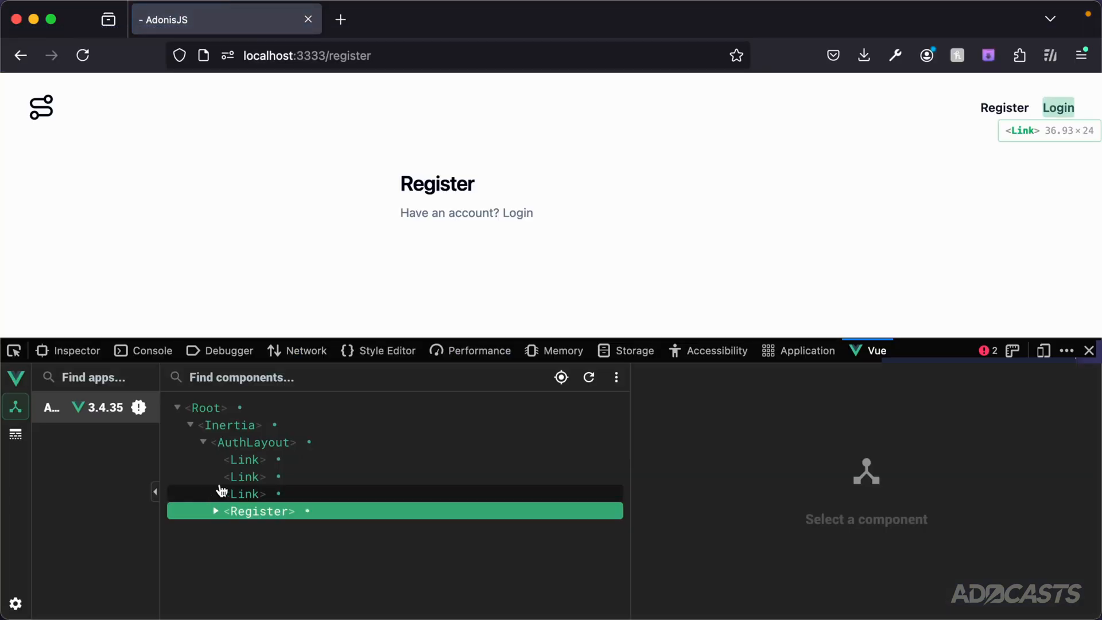
# - Reselect Register under AuthLayout in Vue DevTools to recheck its attrs
pyautogui.click(257, 511)
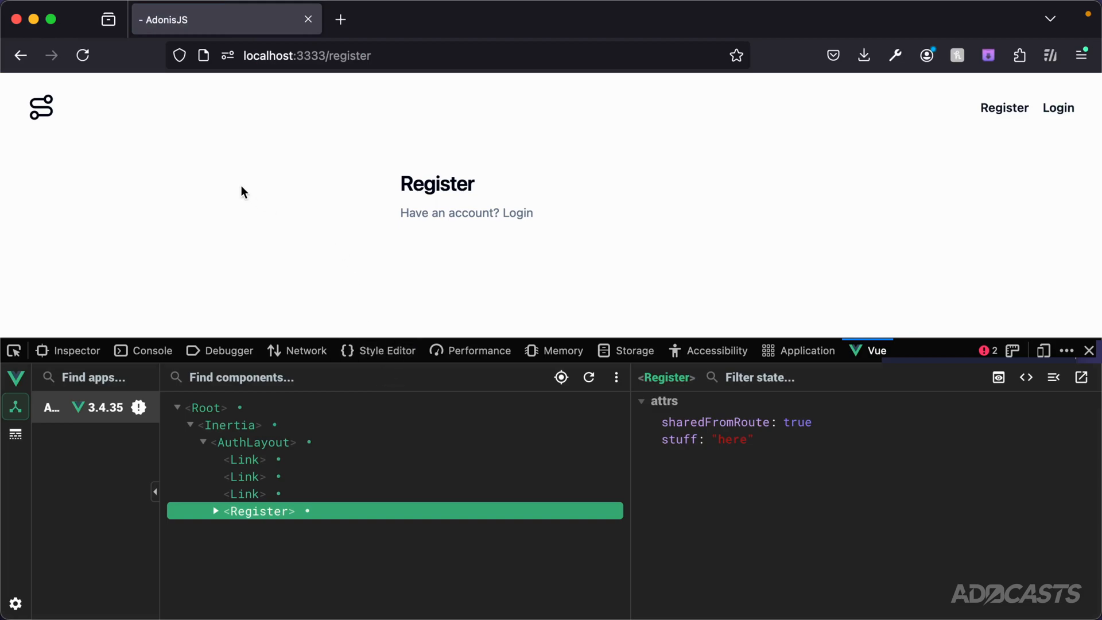
pyautogui.click(82, 55)
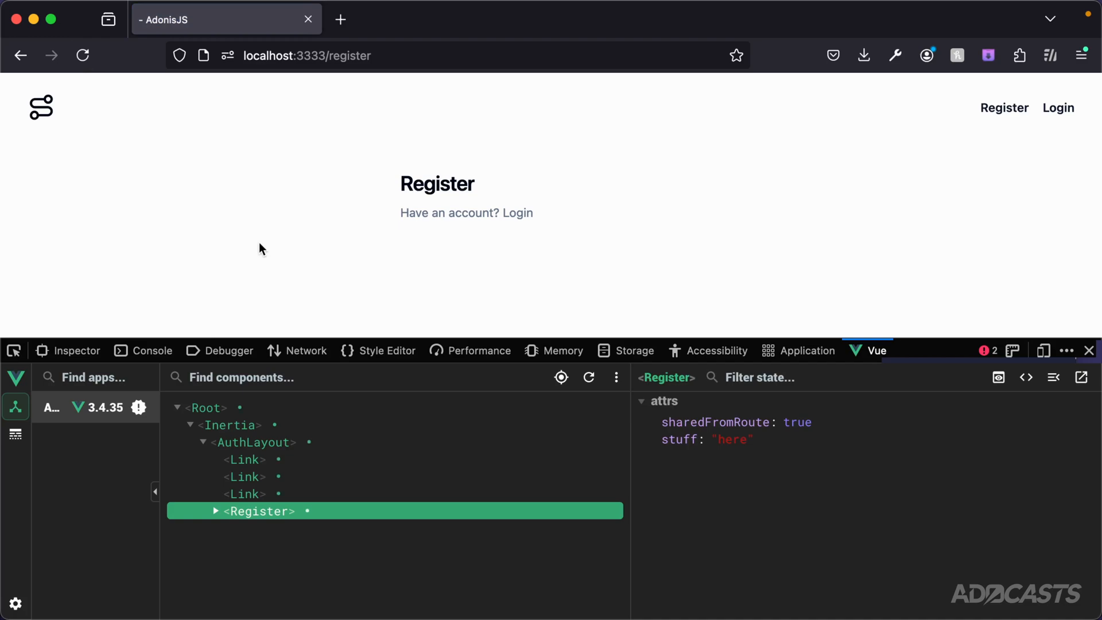
pyautogui.click(1058, 108)
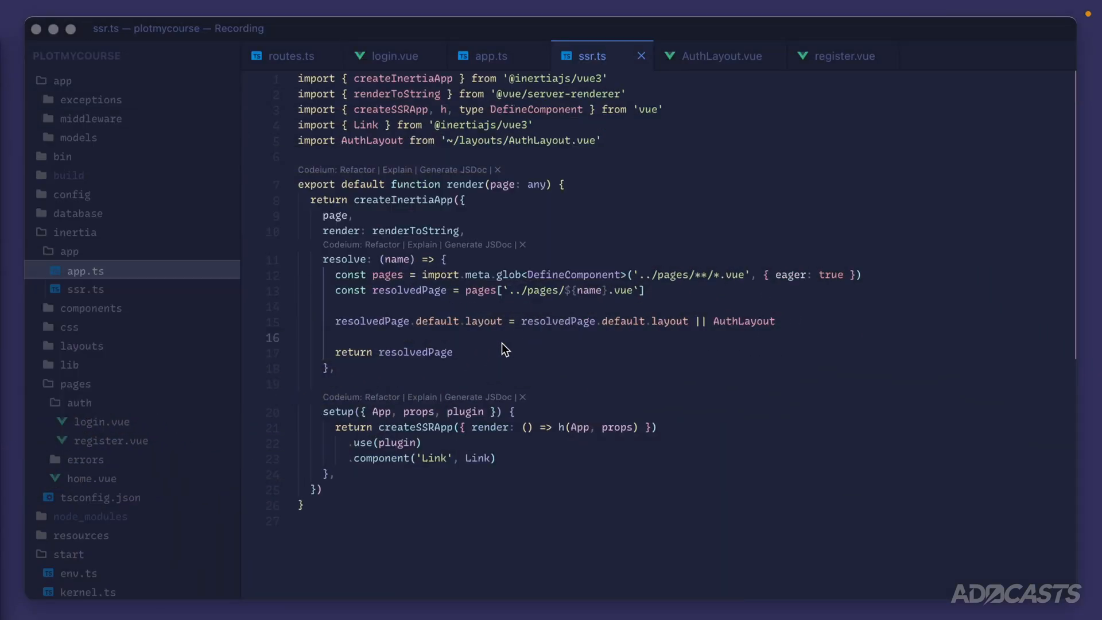
# - Select the resolvedPage.default.layout || AuthLayout fallback expression in ssr.ts
pyautogui.moveTo(522, 322); pyautogui.dragTo(685, 321)
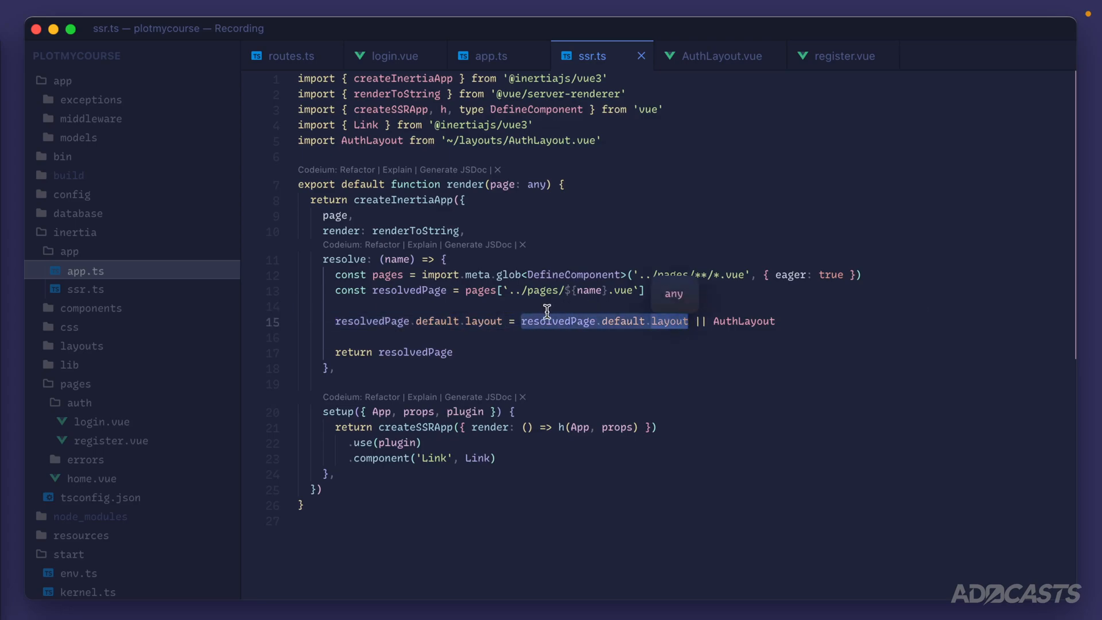
pyautogui.moveTo(383, 339)
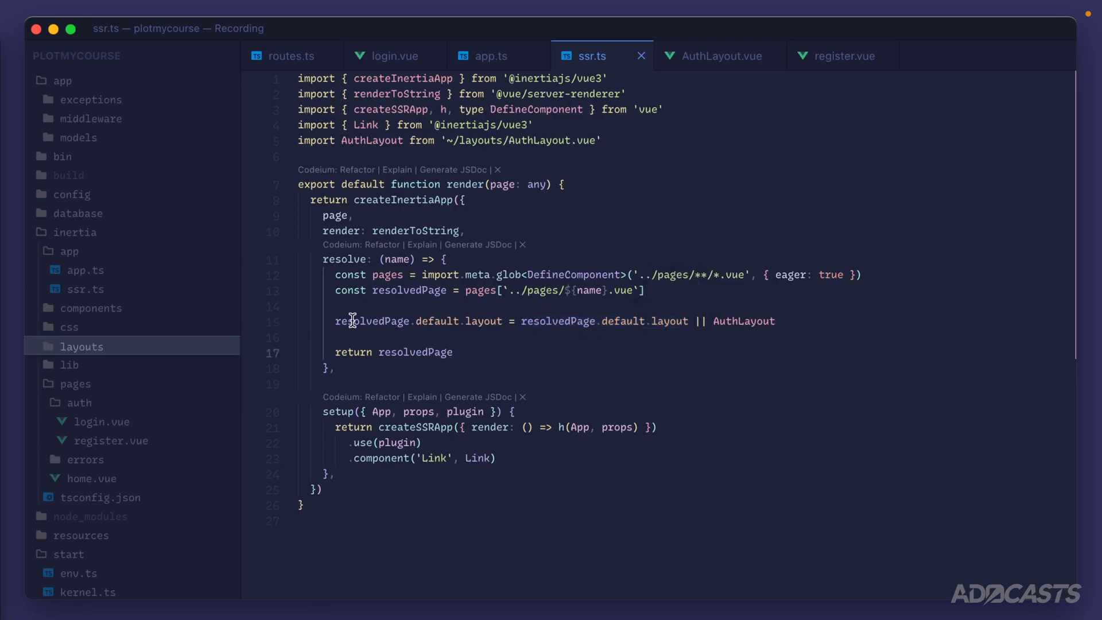
# - Add layouts/AppLayout.vue with a div holding an <h1>AppLayout</h1> heading and a slot
pyautogui.rightClick(81, 347)
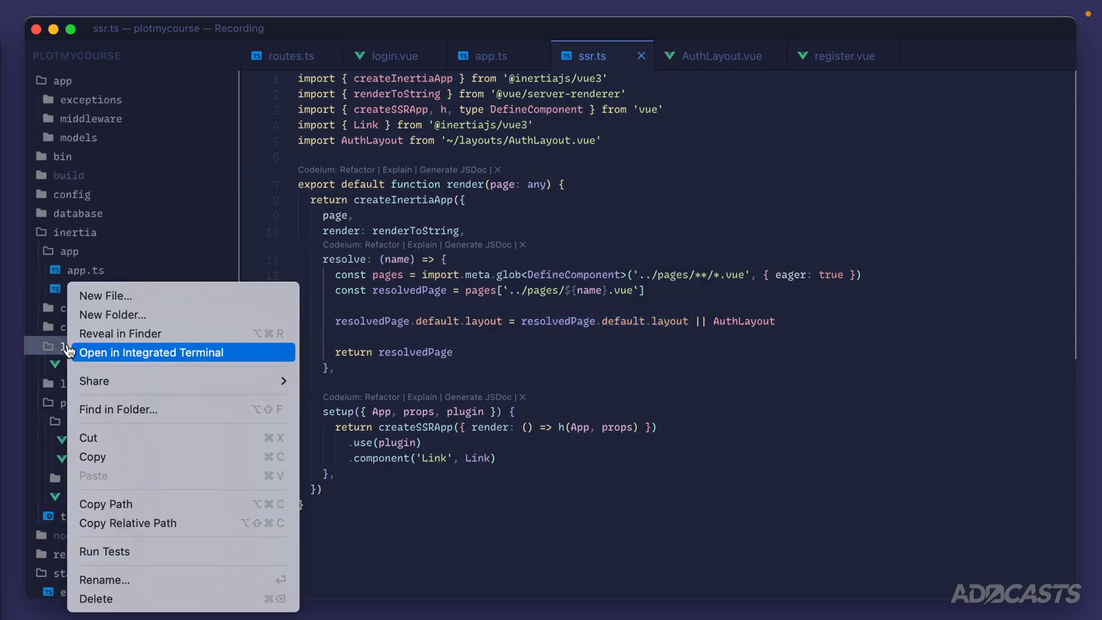
pyautogui.click(106, 296)
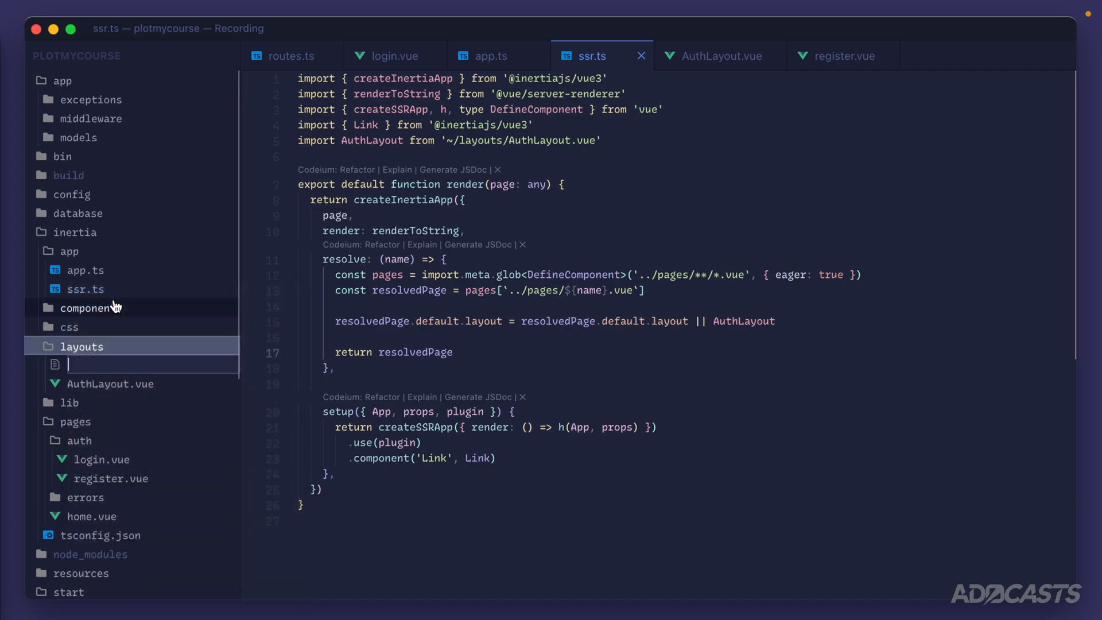
pyautogui.write('AppLayout.vue')
pyautogui.write('<')
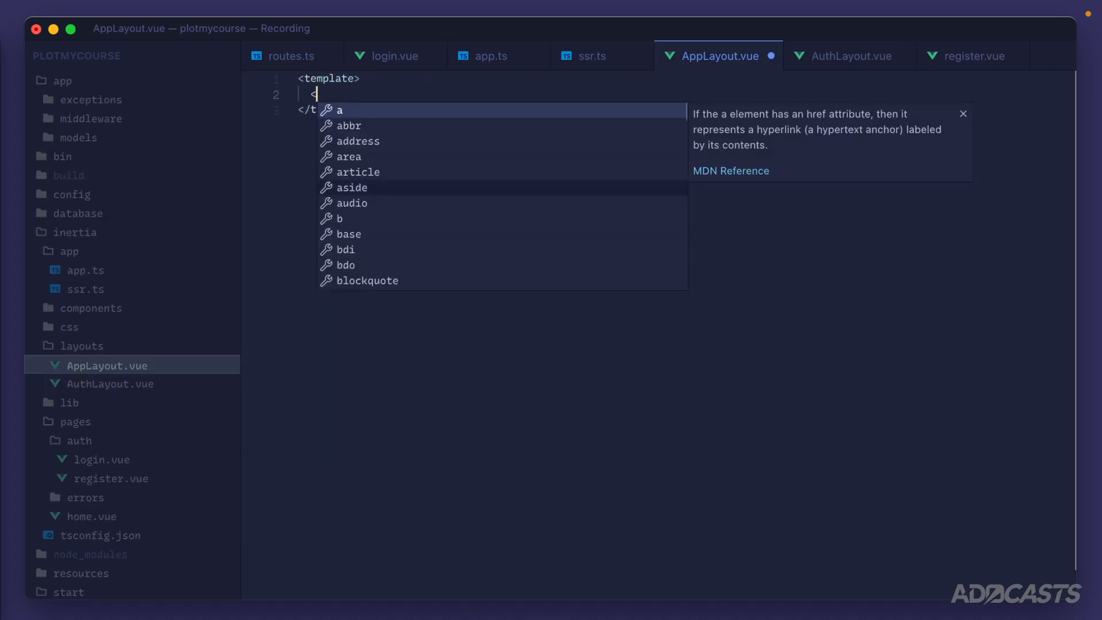
pyautogui.write('div>\\n<h1')
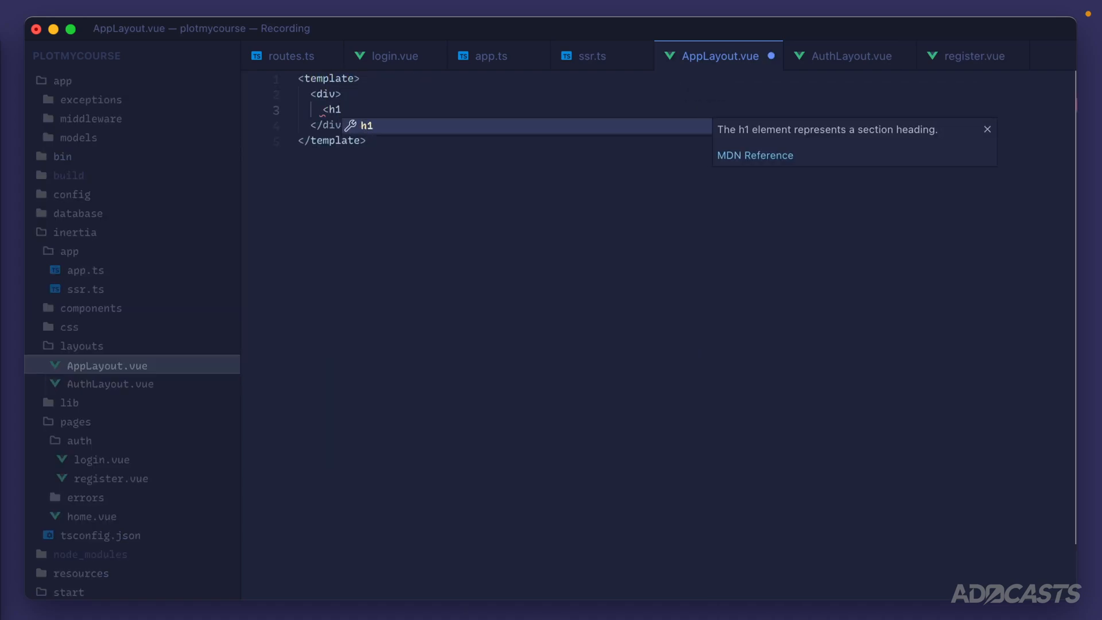
pyautogui.write('>AppLayout</h1>')
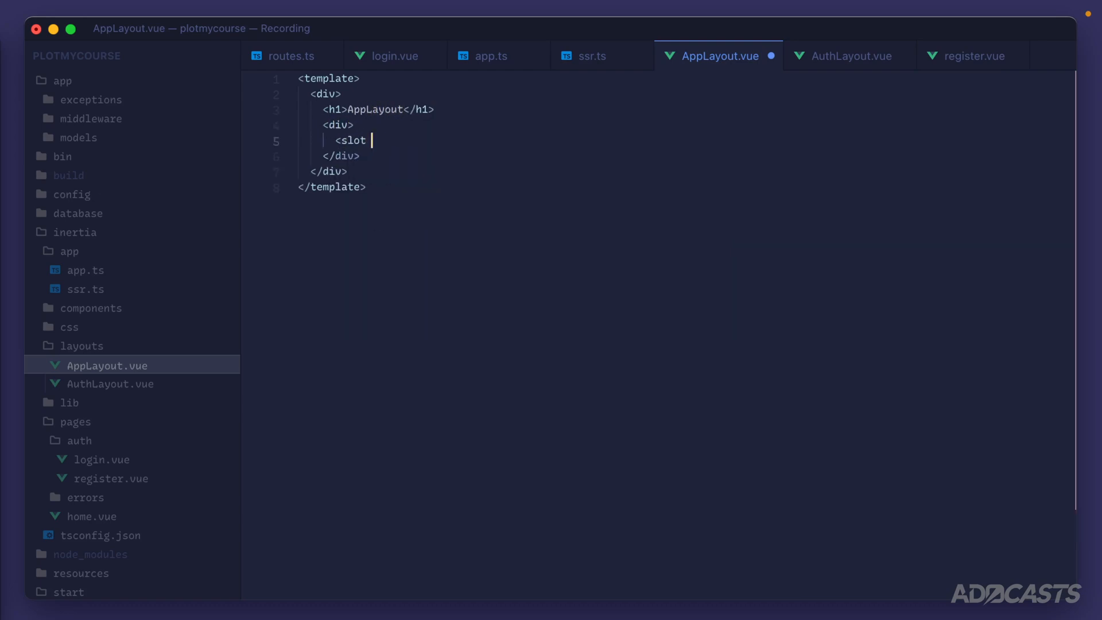
pyautogui.click(491, 55)
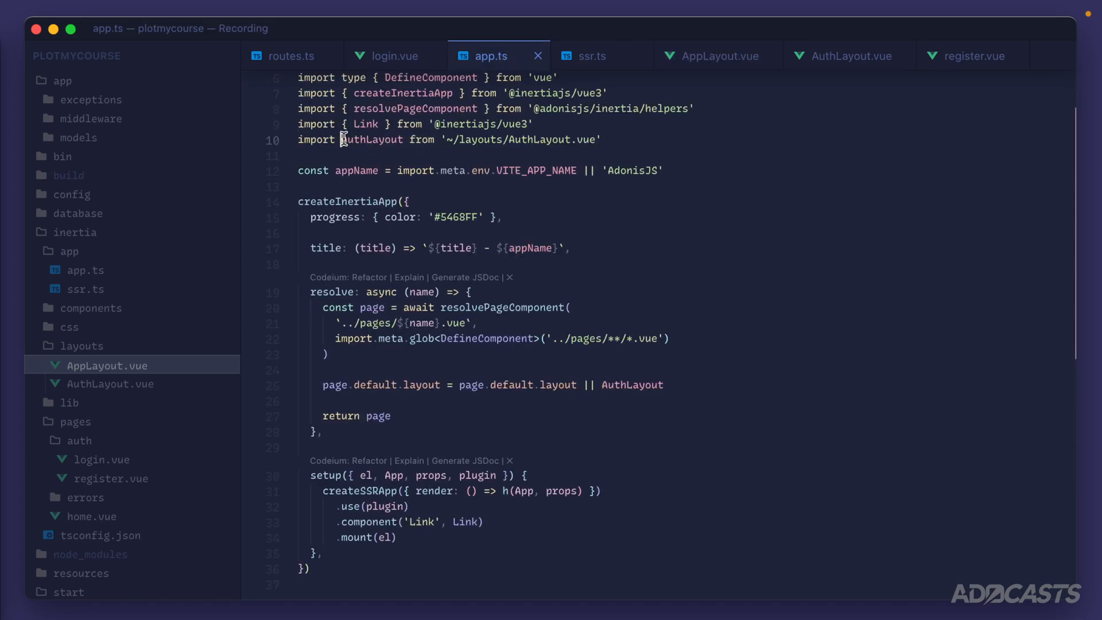
# - Import AppLayout from '~/layouts/AppLayout.vue' in app.ts and use it as the layout fallback
pyautogui.doubleClick(372, 140)
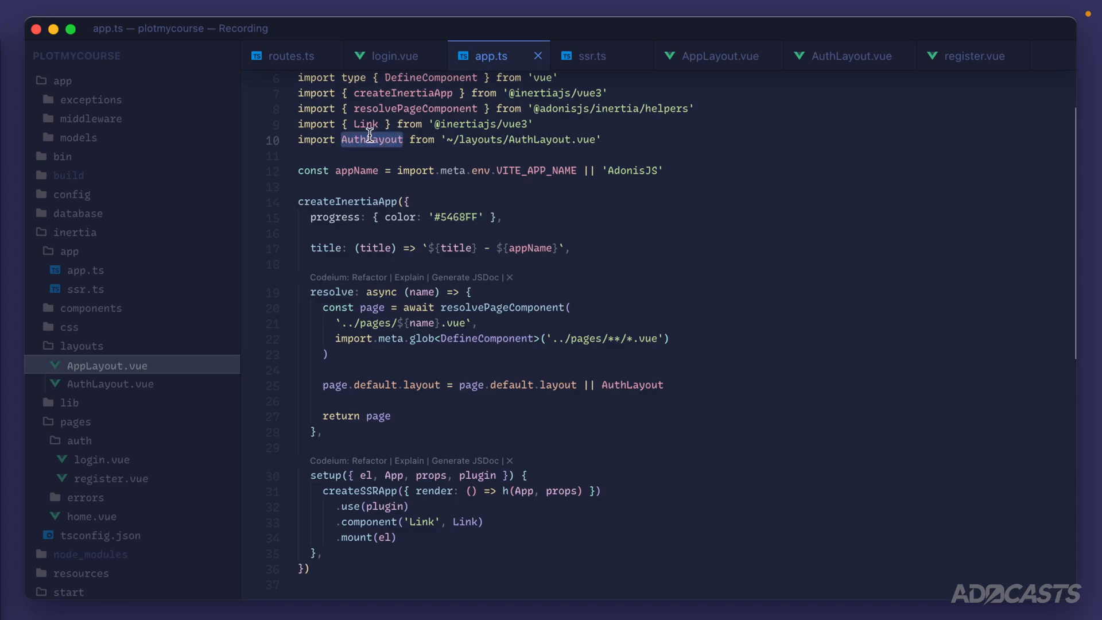
pyautogui.write('AppLayout')
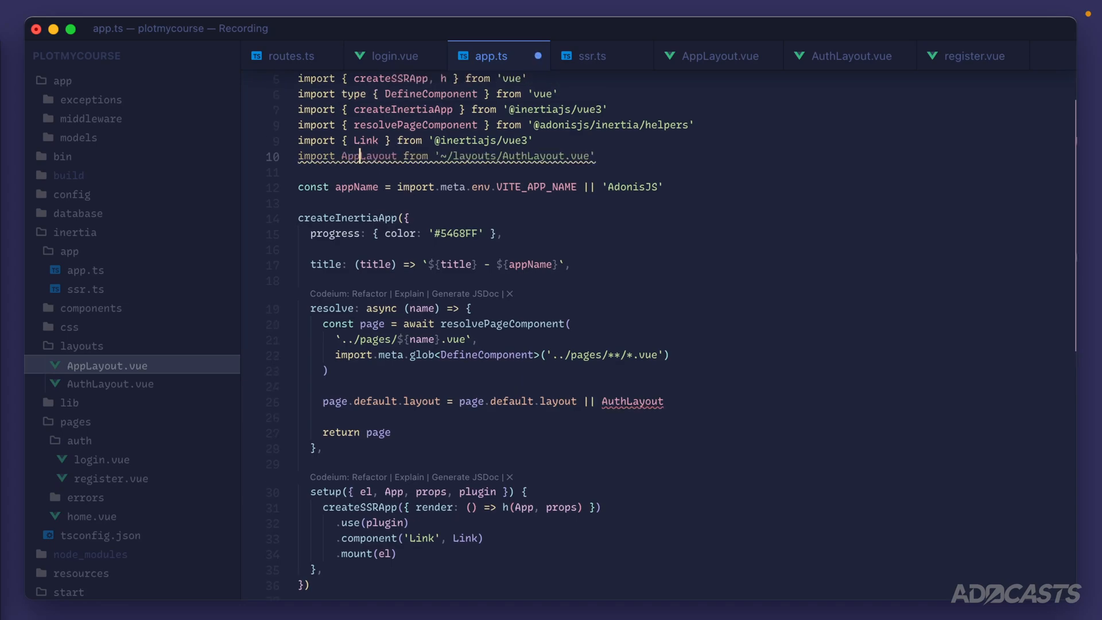
pyautogui.write('ALayout')
pyautogui.write('pp')
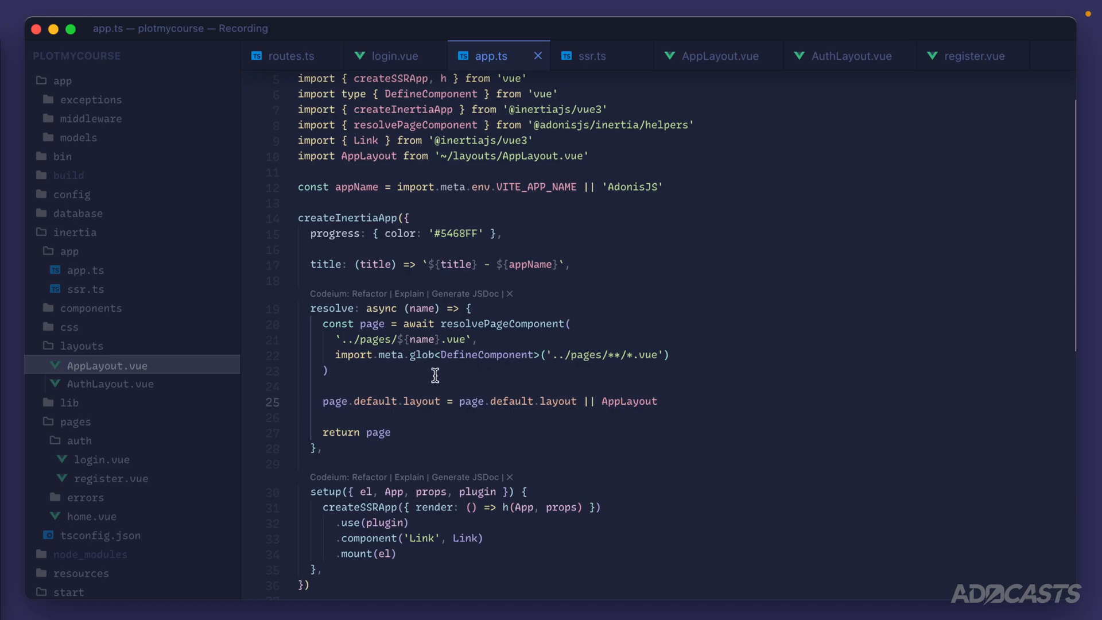
pyautogui.click(589, 56)
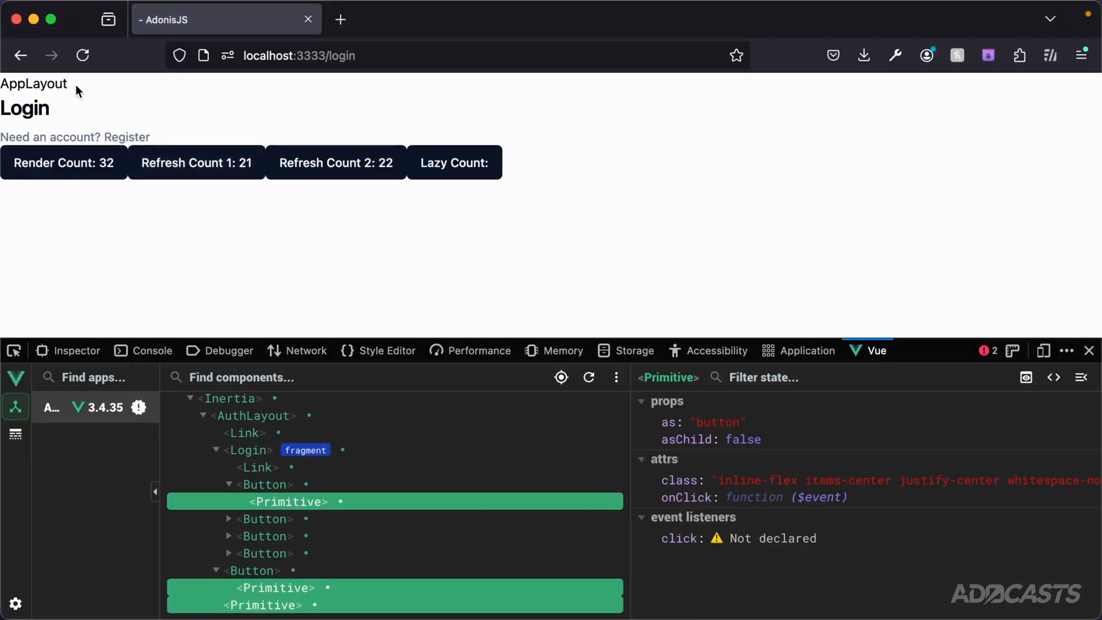
pyautogui.moveTo(91, 84)
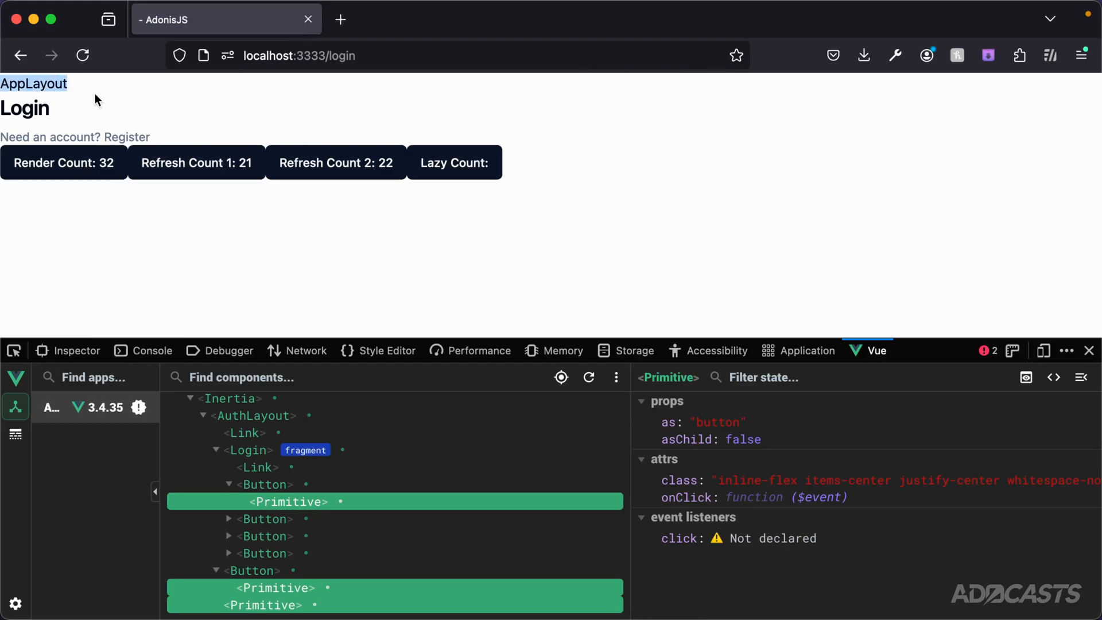
pyautogui.moveTo(113, 138)
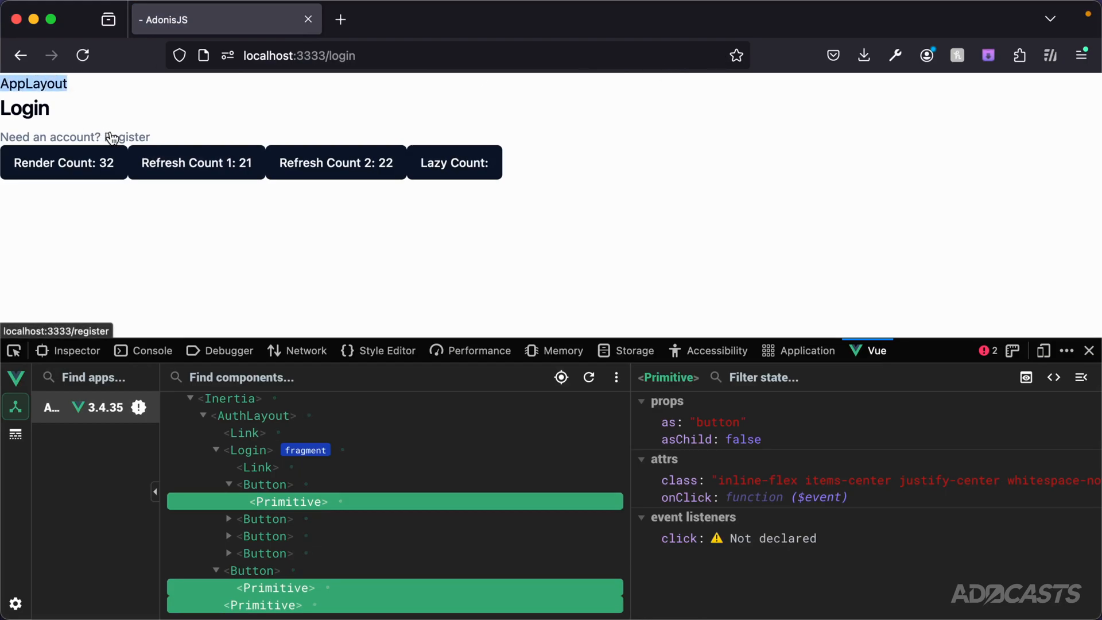
# - Follow the Register link from the AppLayout-headed login page
pyautogui.click(131, 137)
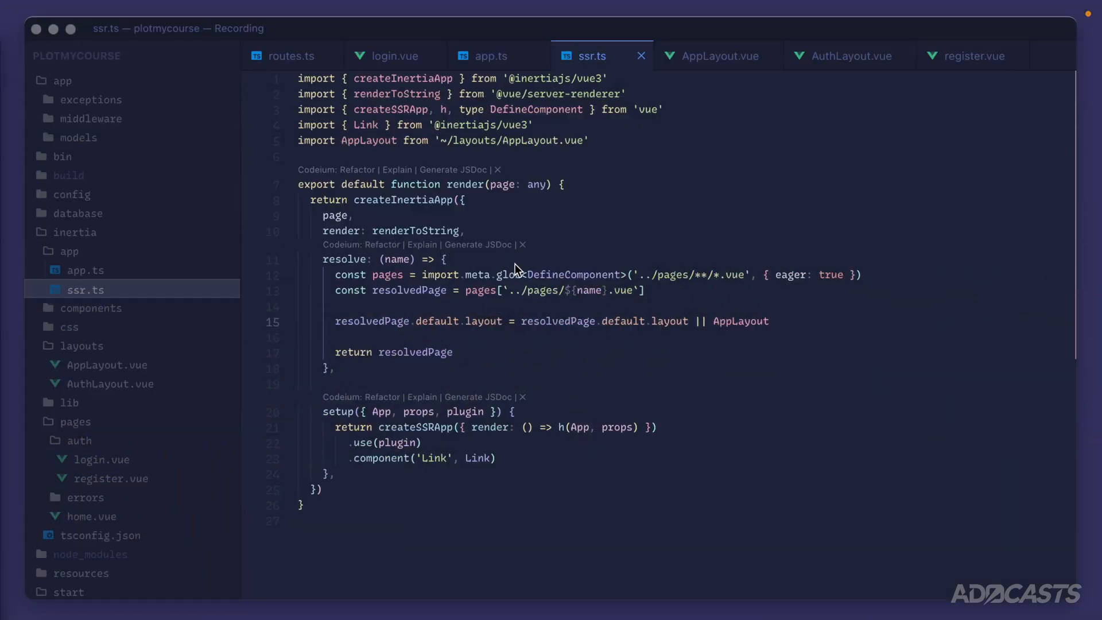
pyautogui.moveTo(98, 469)
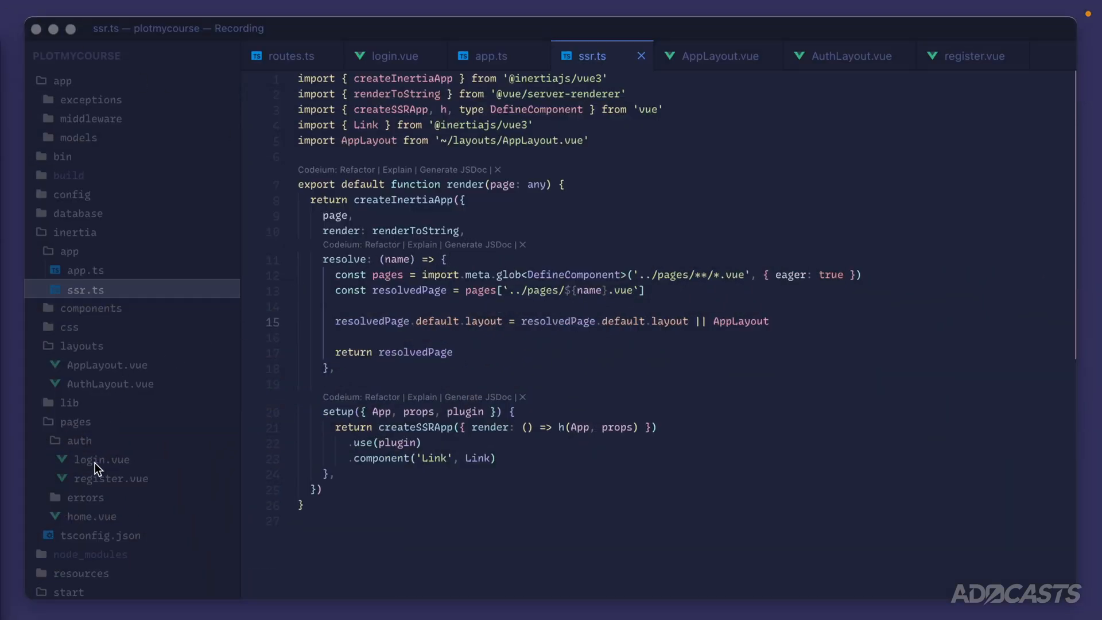
# - Add a login.vue script importing AuthLayout and exporting default { layout: AuthLayout }
pyautogui.click(101, 459)
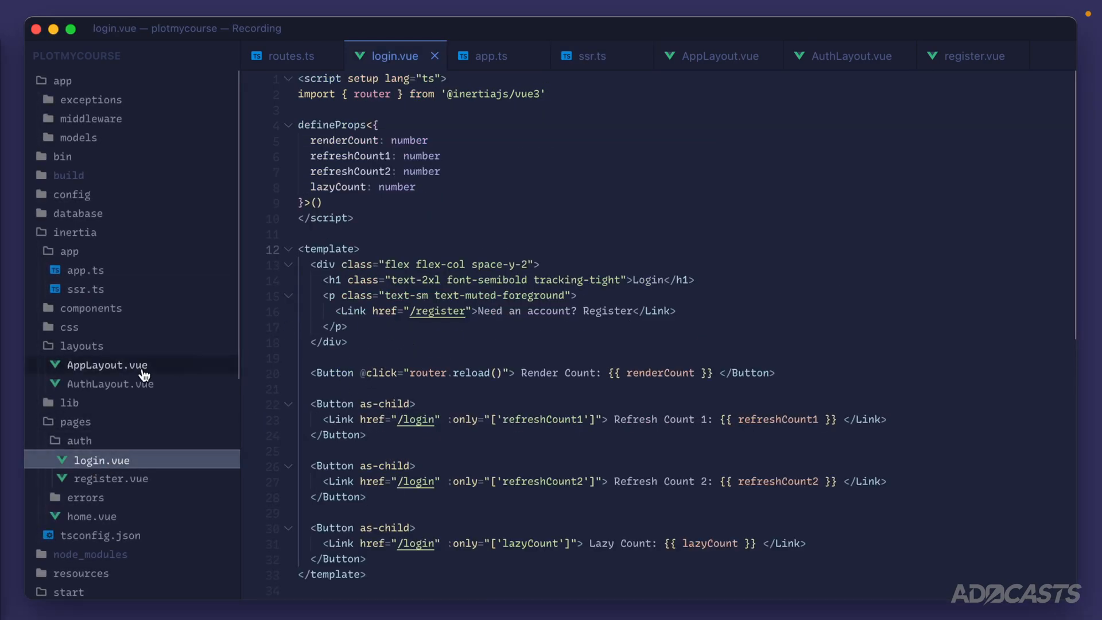
pyautogui.moveTo(142, 388)
pyautogui.write('<script>')
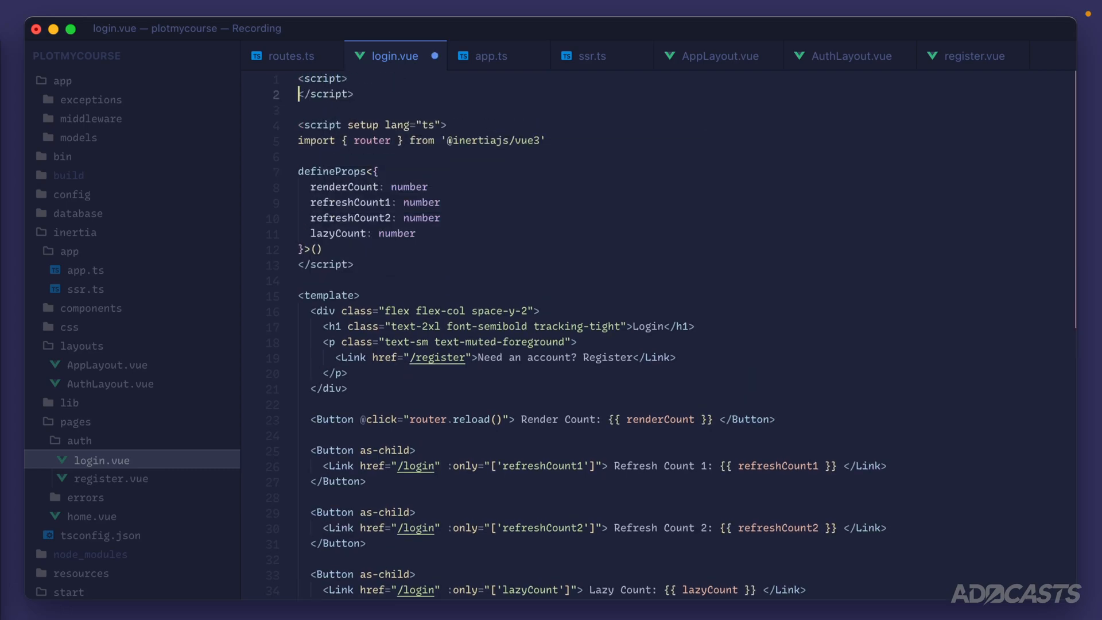
pyautogui.write('export')
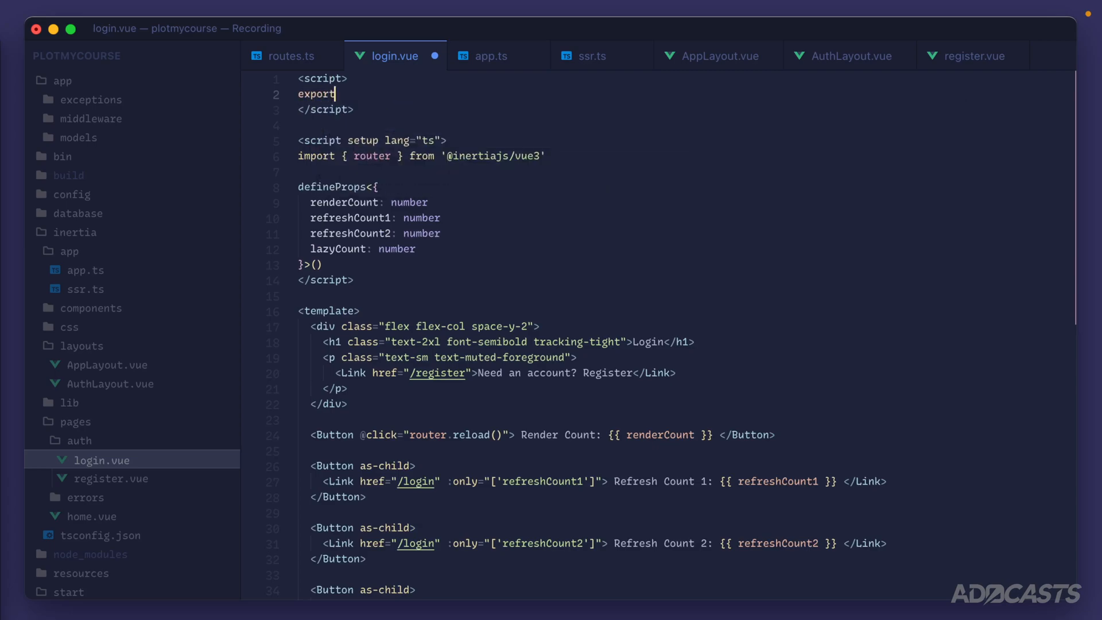
pyautogui.write('default {')
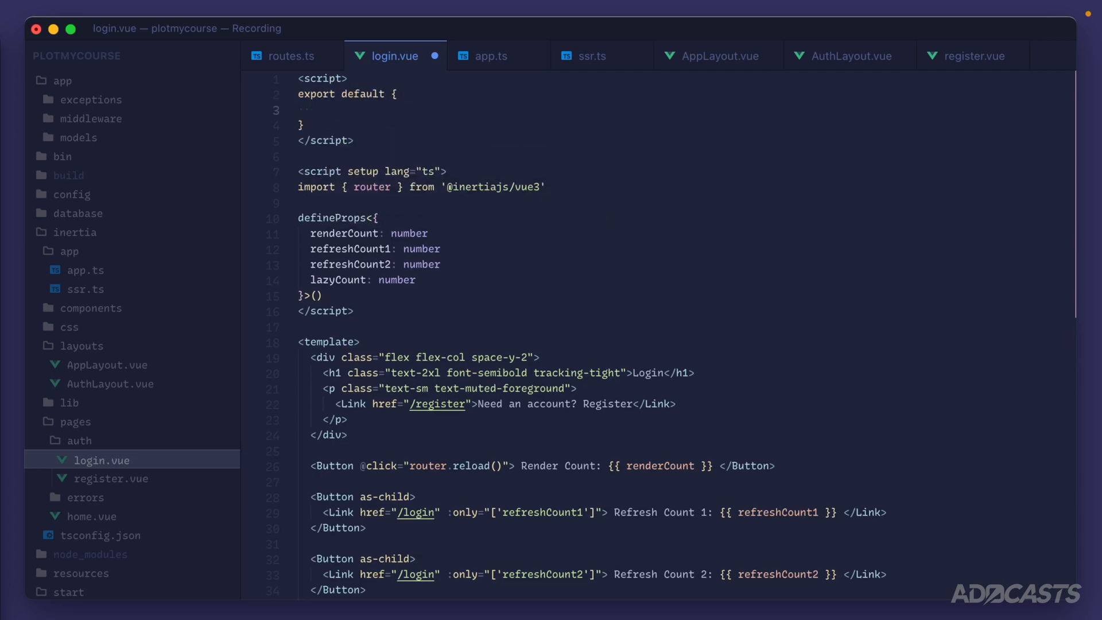
pyautogui.write('layout:')
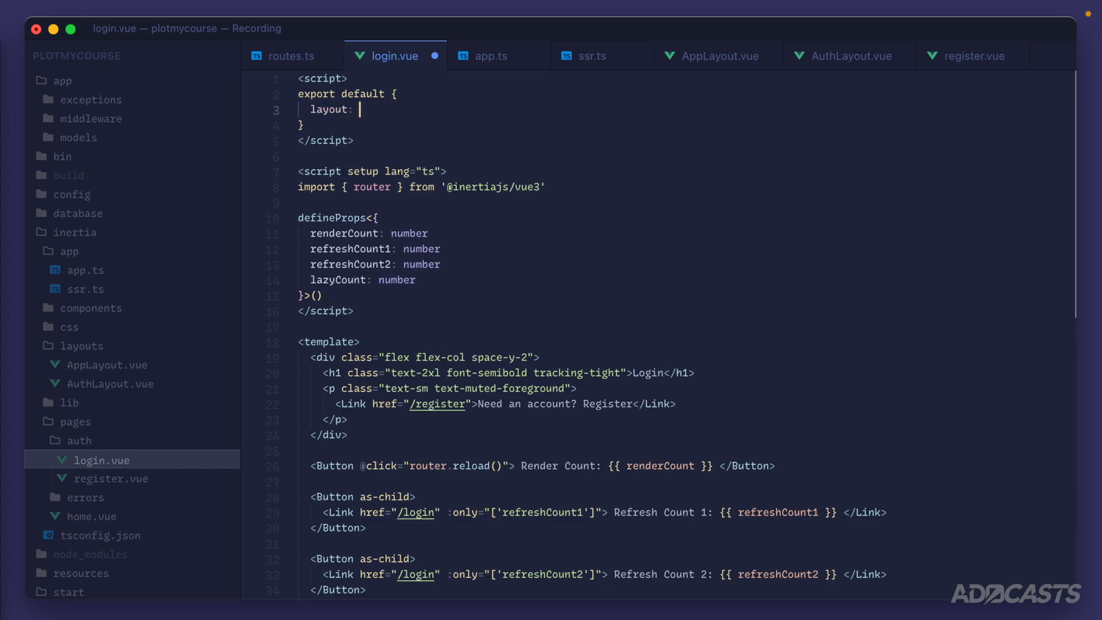
pyautogui.write('import Auth')
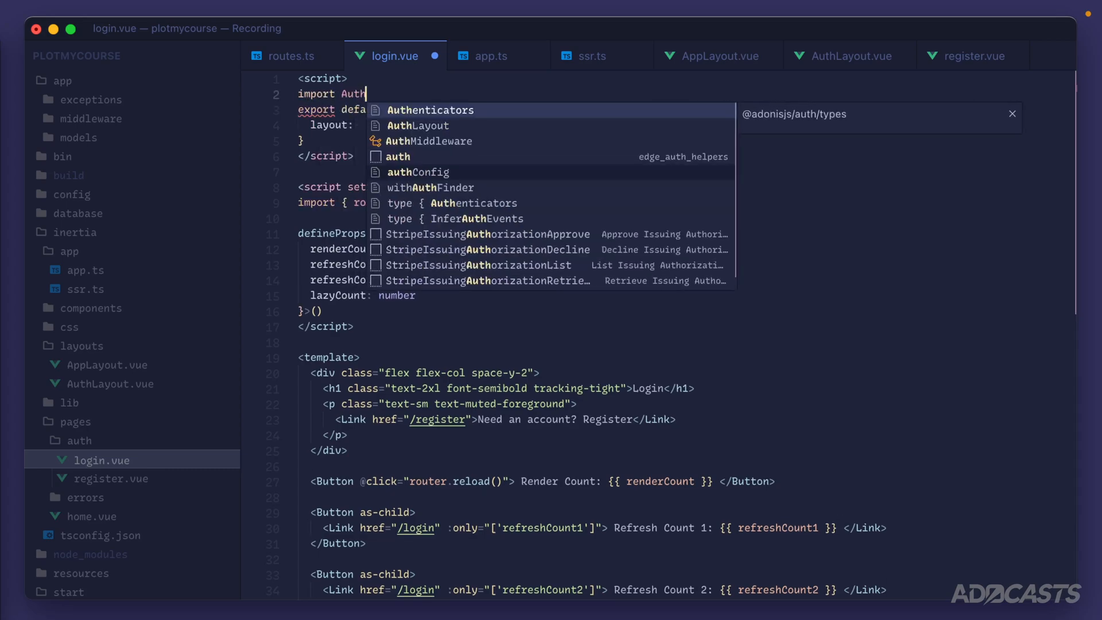
pyautogui.click(417, 125)
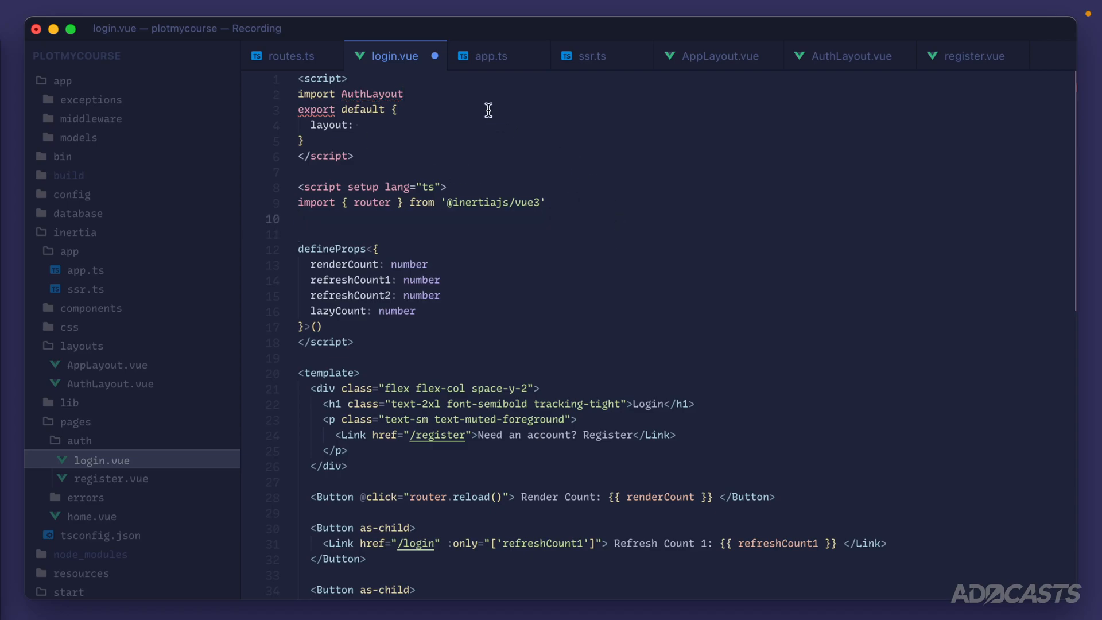
pyautogui.write("from '~/layouts/AuthLayout.vue';")
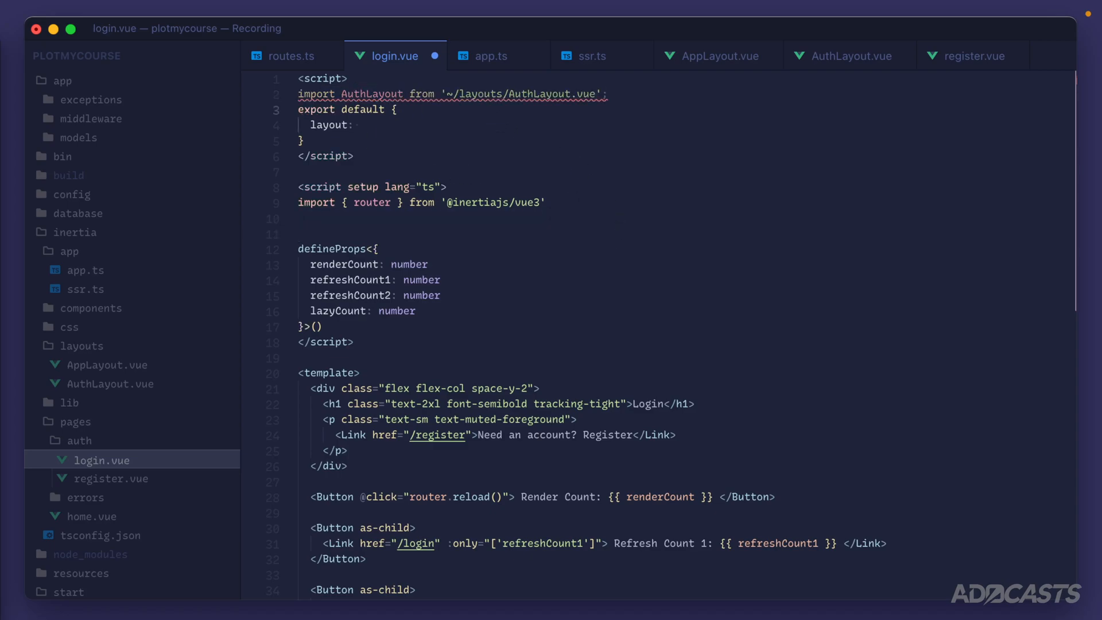
pyautogui.write('AuthLayout,')
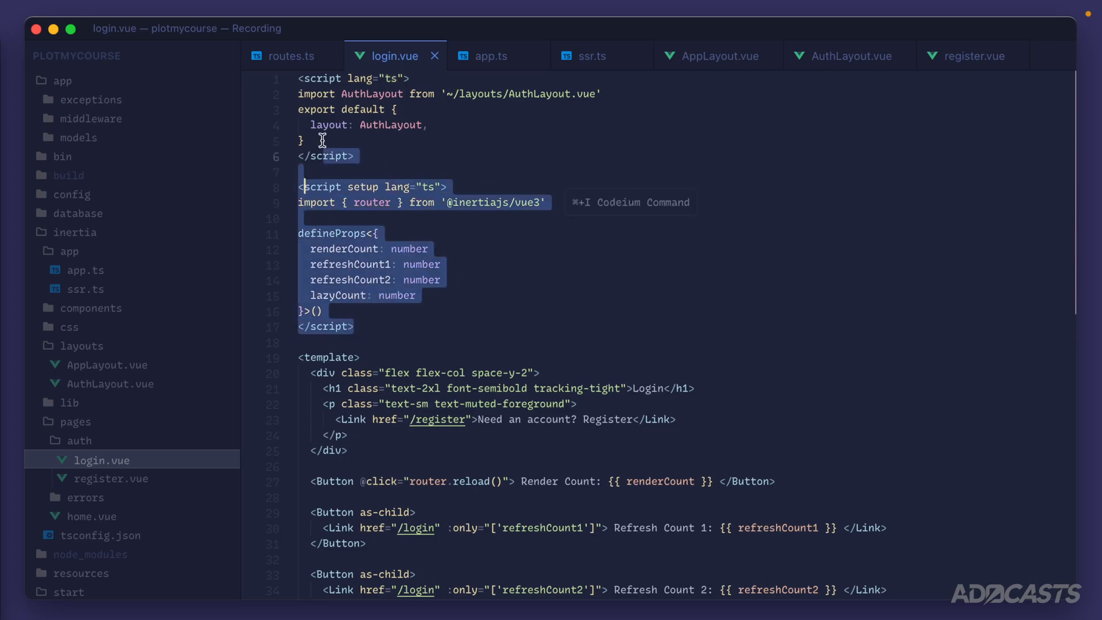
pyautogui.click(492, 138)
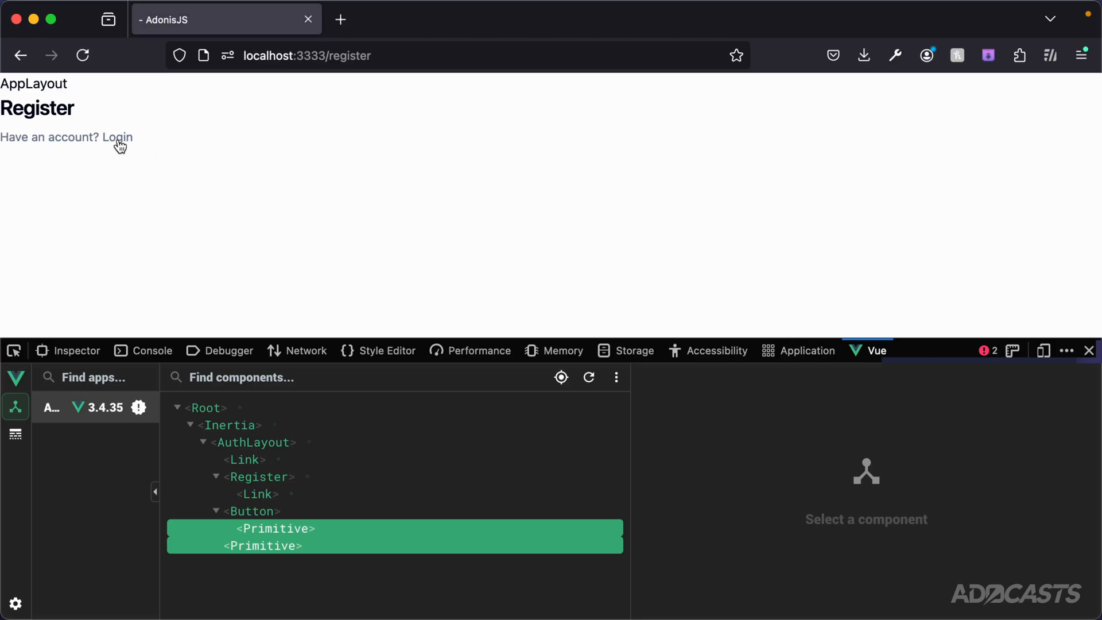
pyautogui.click(117, 137)
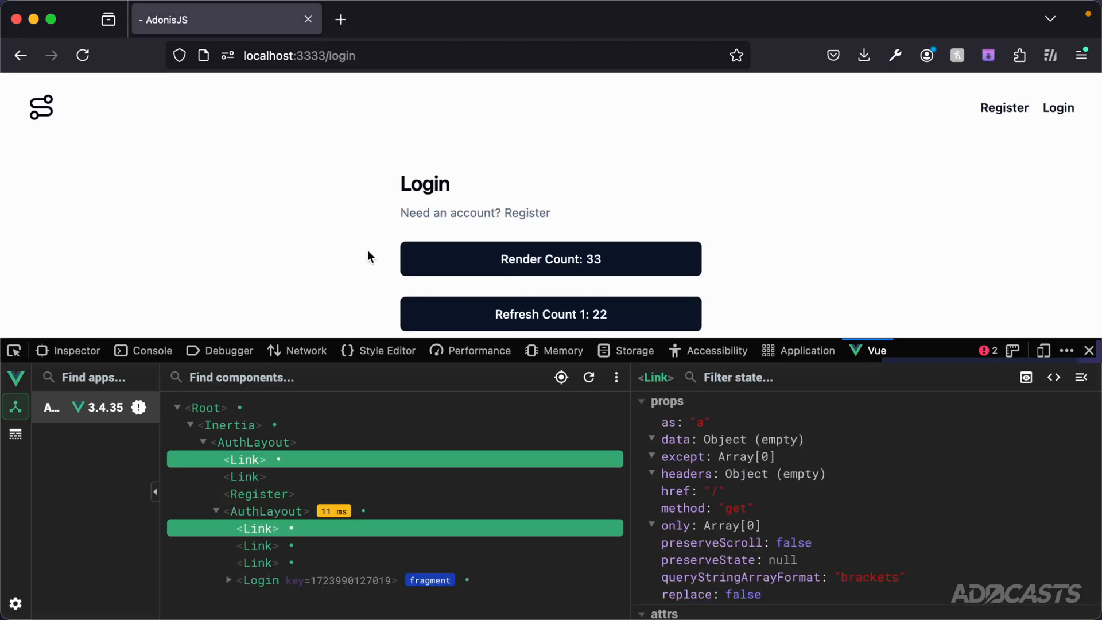
pyautogui.moveTo(168, 129)
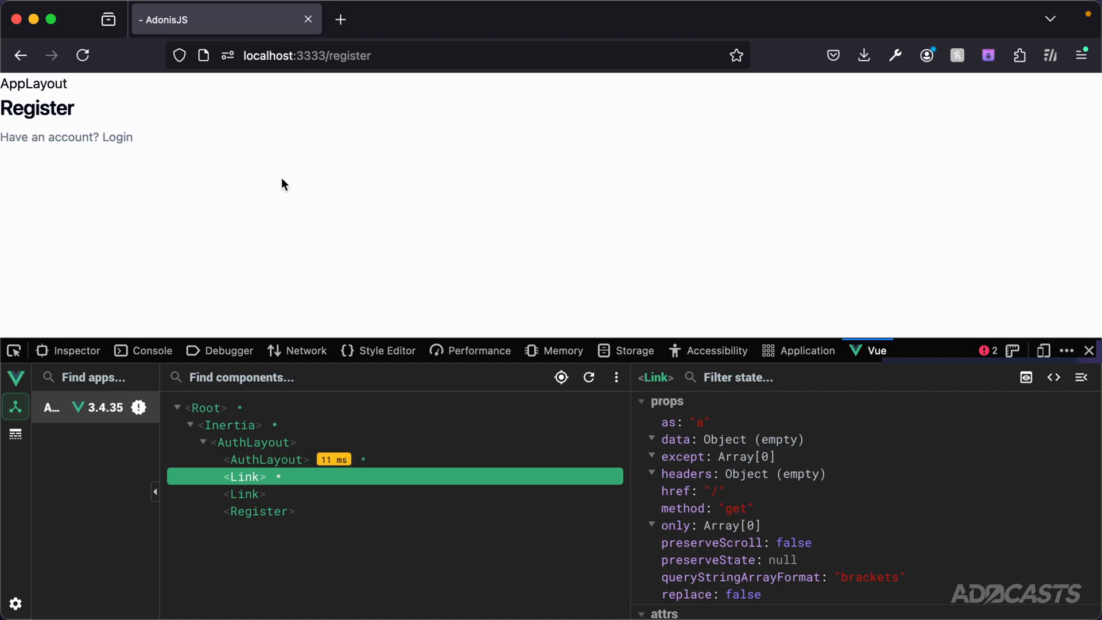
pyautogui.doubleClick(33, 84)
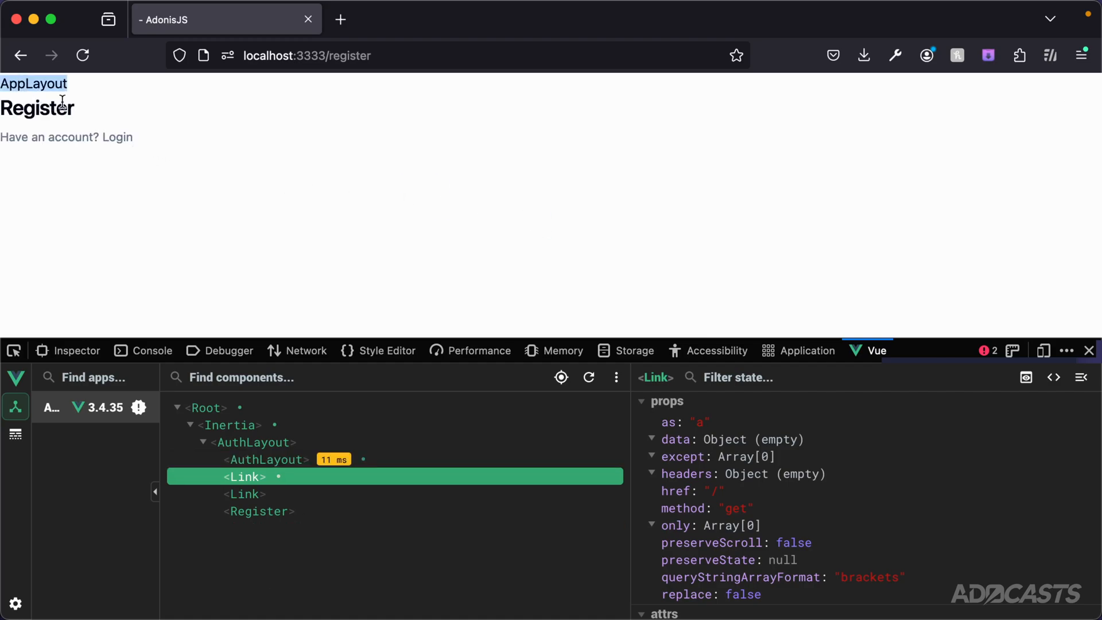
pyautogui.click(117, 137)
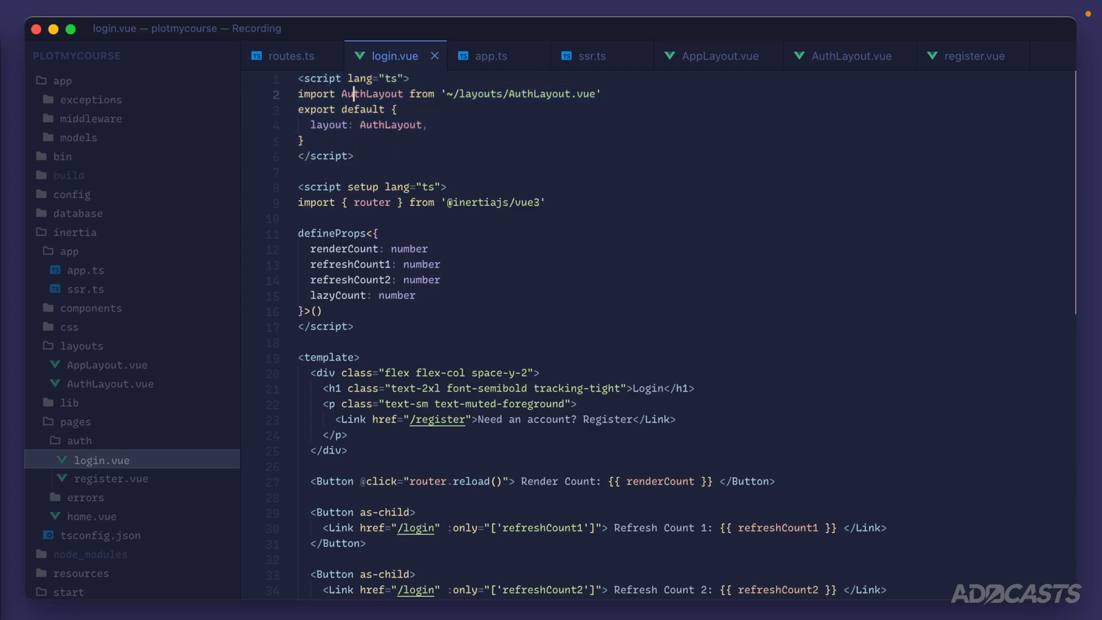
# - Move the AuthLayout import into script setup and call defineOptions({ layout: AuthLayout })
pyautogui.press('Backspace')
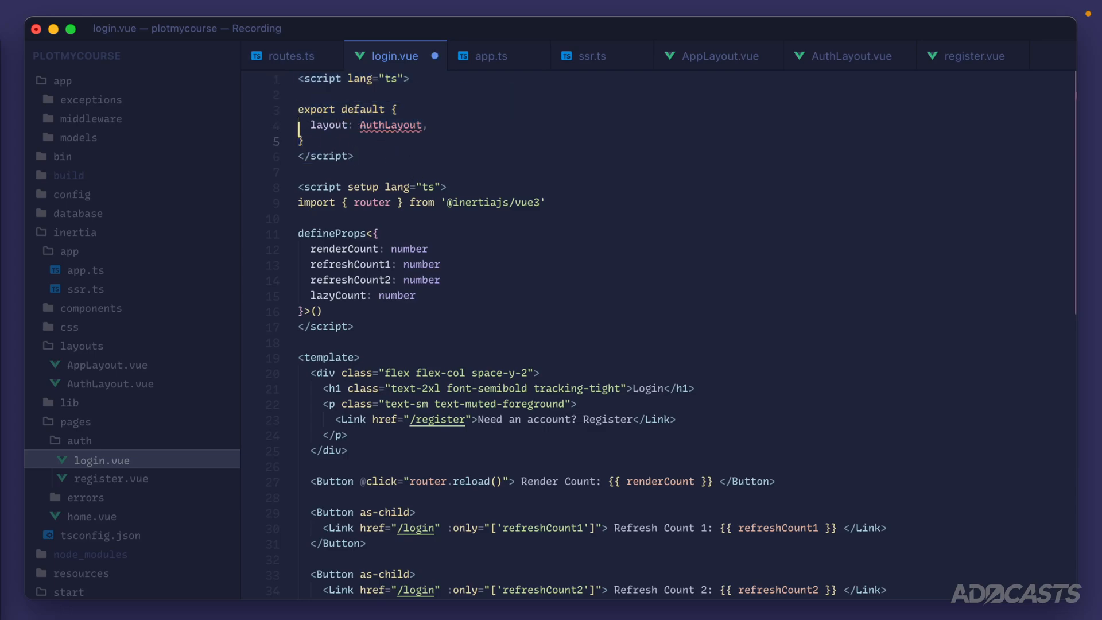
pyautogui.write("import AuthLayout from '~/layouts/AuthLayout.vue'")
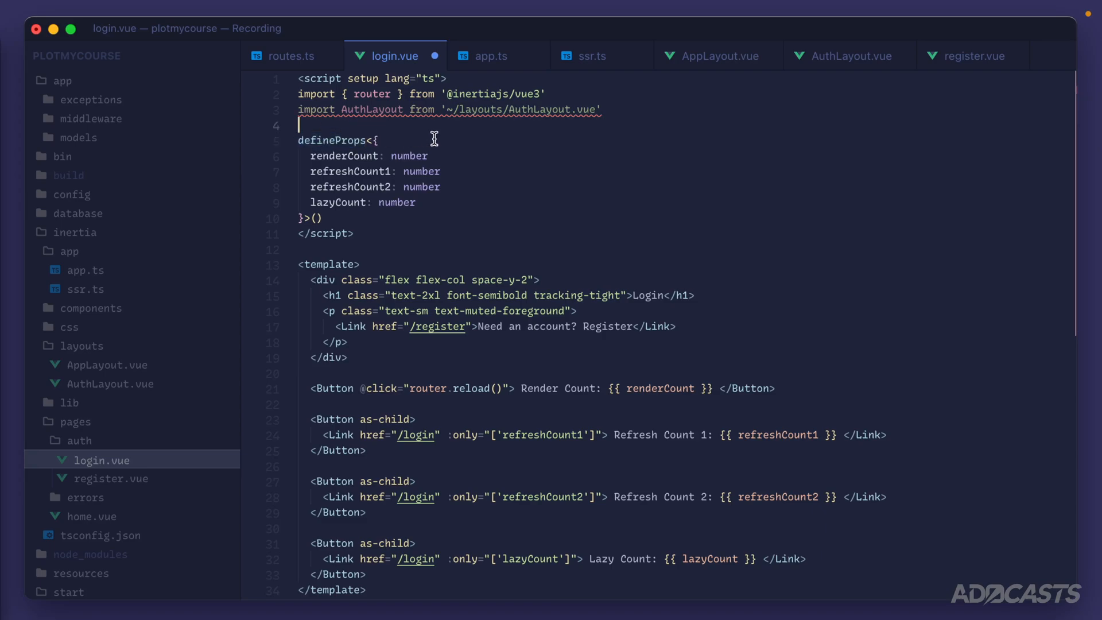
pyautogui.press('Enter')
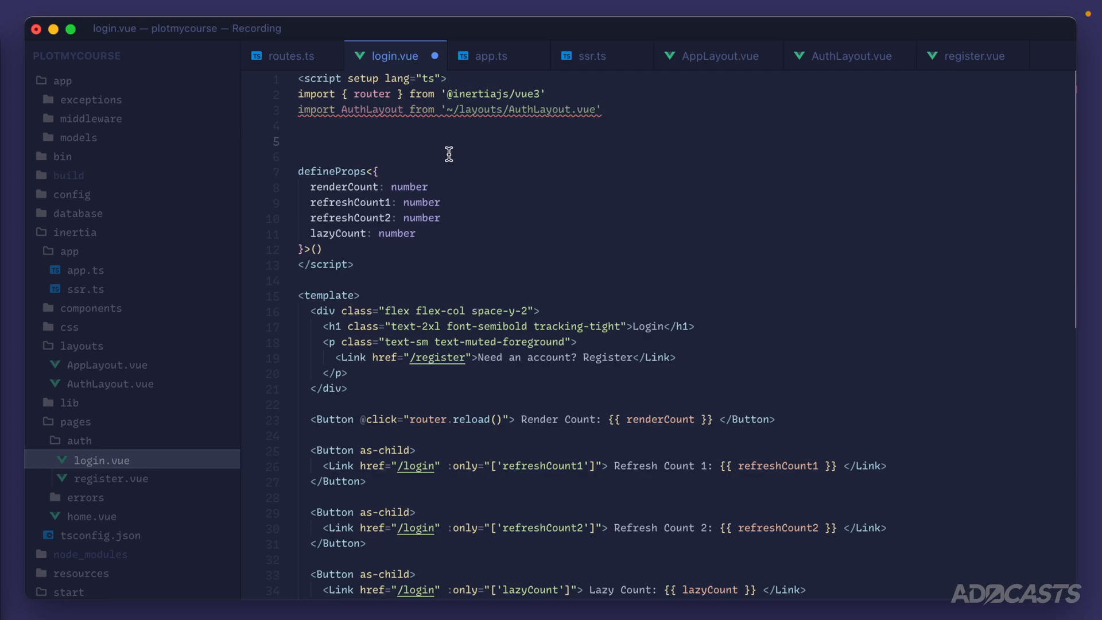
pyautogui.moveTo(389, 260)
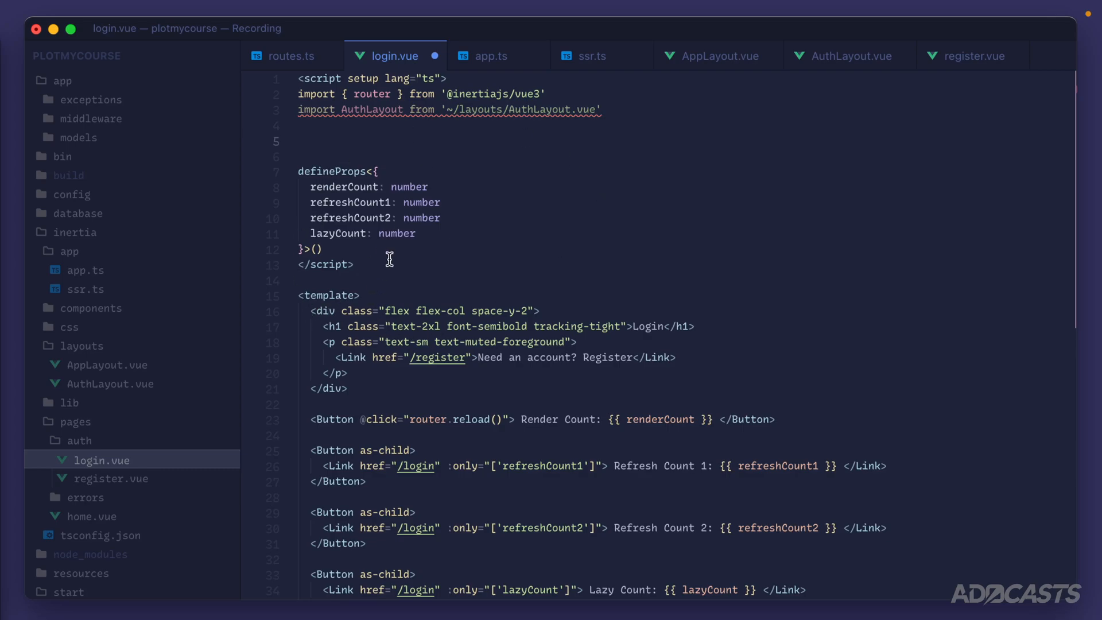
pyautogui.write('defineOp')
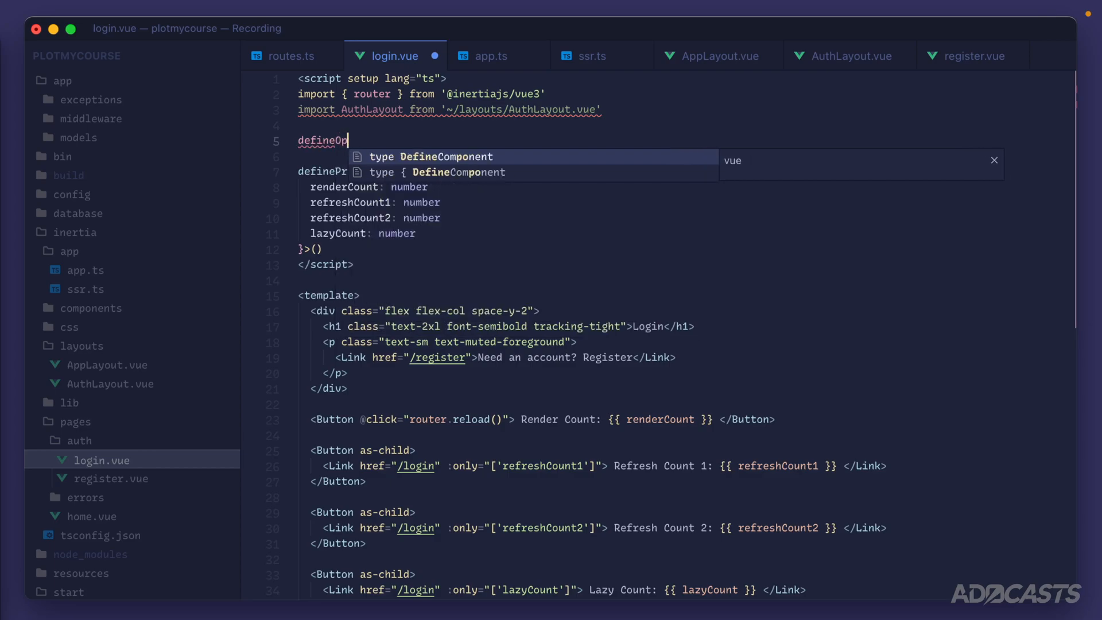
pyautogui.write('tions({})')
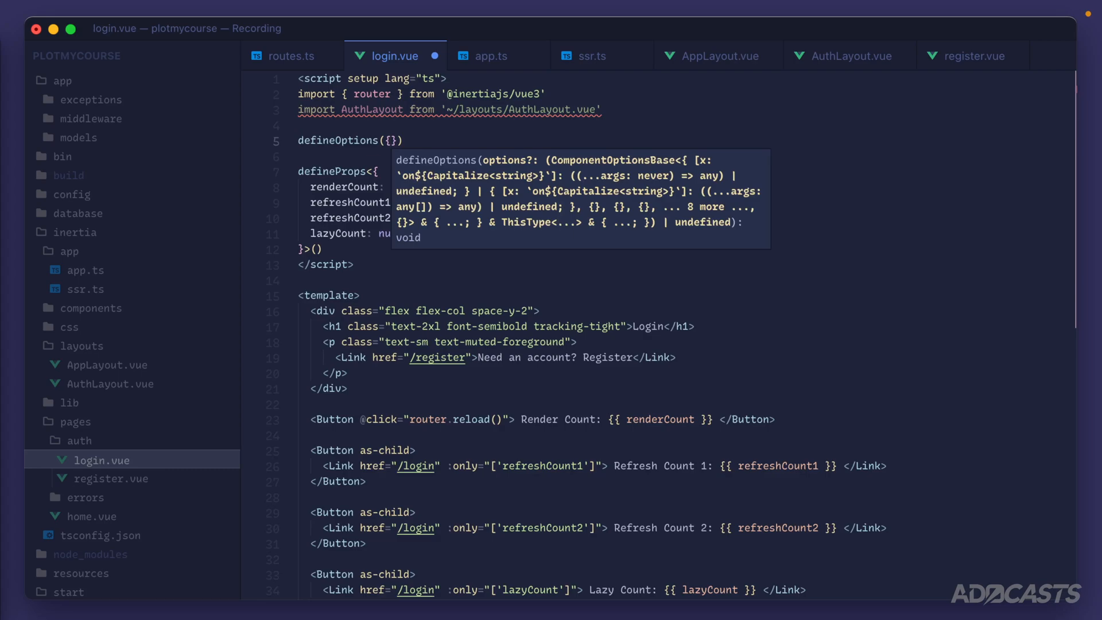
pyautogui.write('layout')
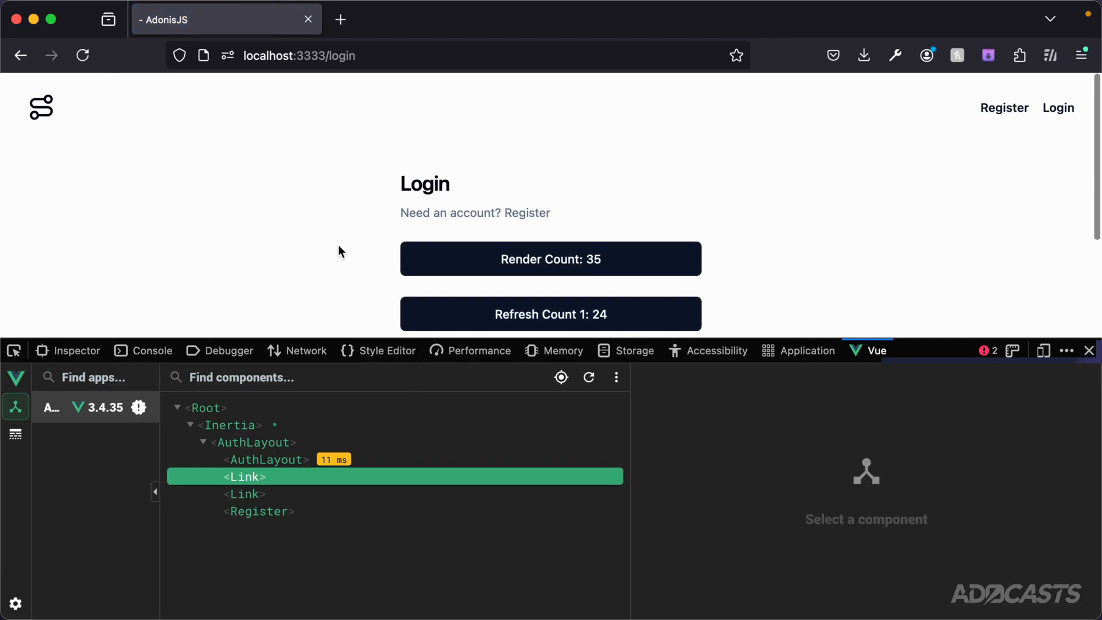
pyautogui.click(247, 511)
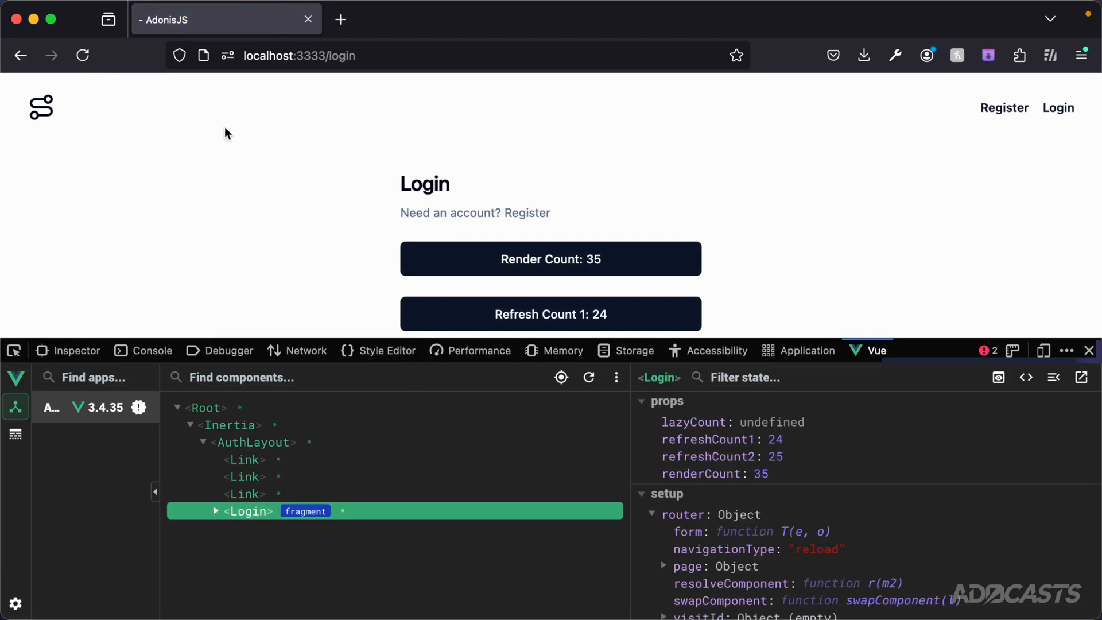
pyautogui.moveTo(509, 229)
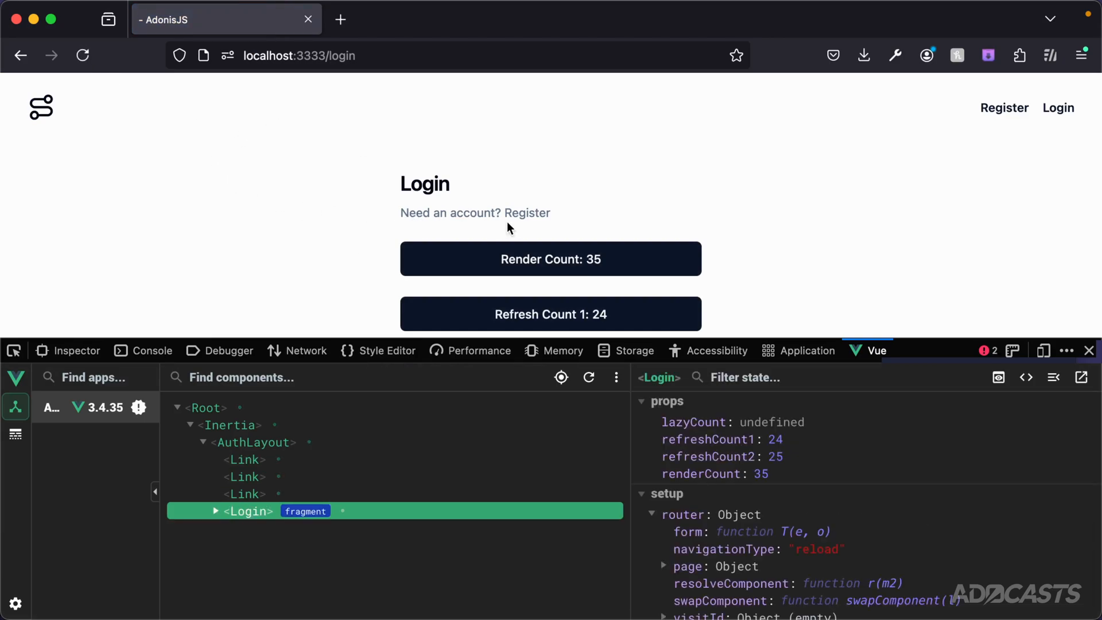
pyautogui.click(526, 213)
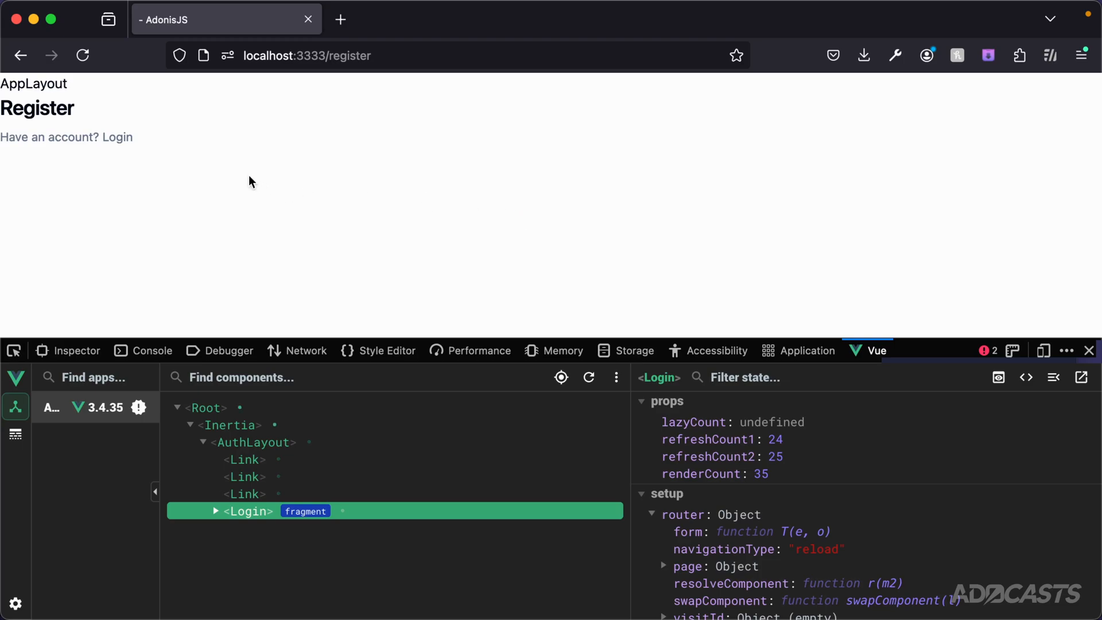
pyautogui.moveTo(116, 142)
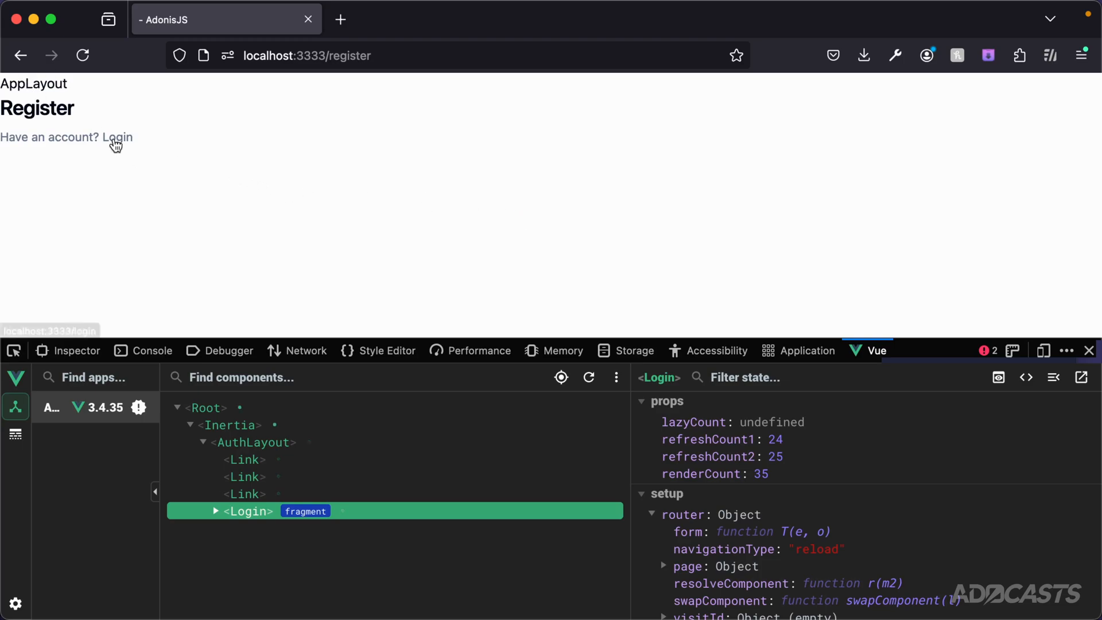
pyautogui.click(116, 137)
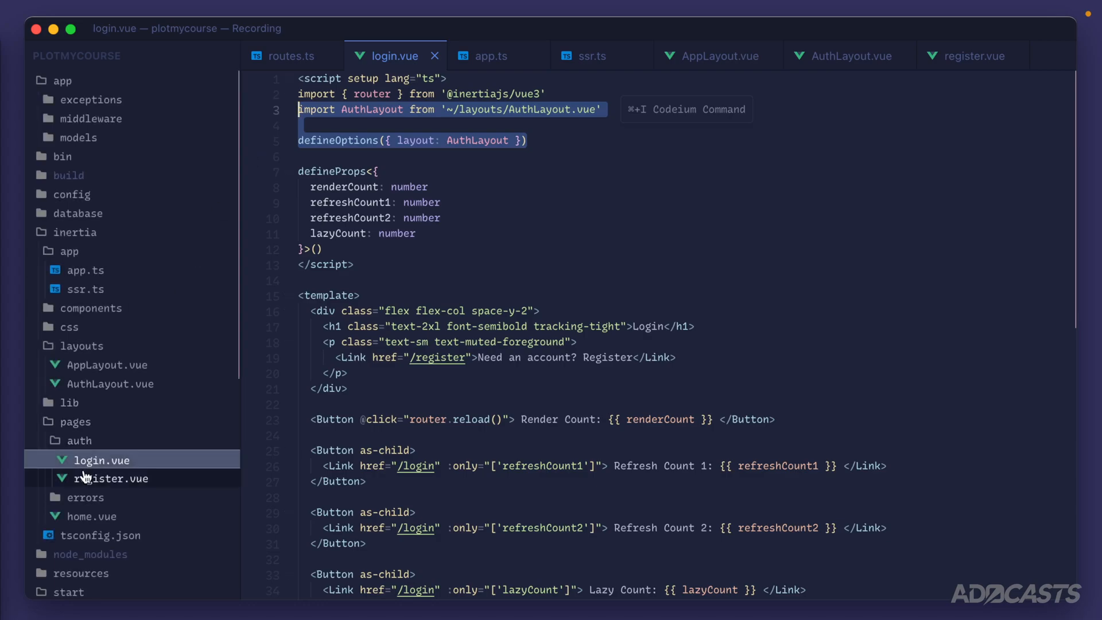
# - Paste the AuthLayout import and defineOptions layout setting into register.vue's script setup
pyautogui.click(111, 478)
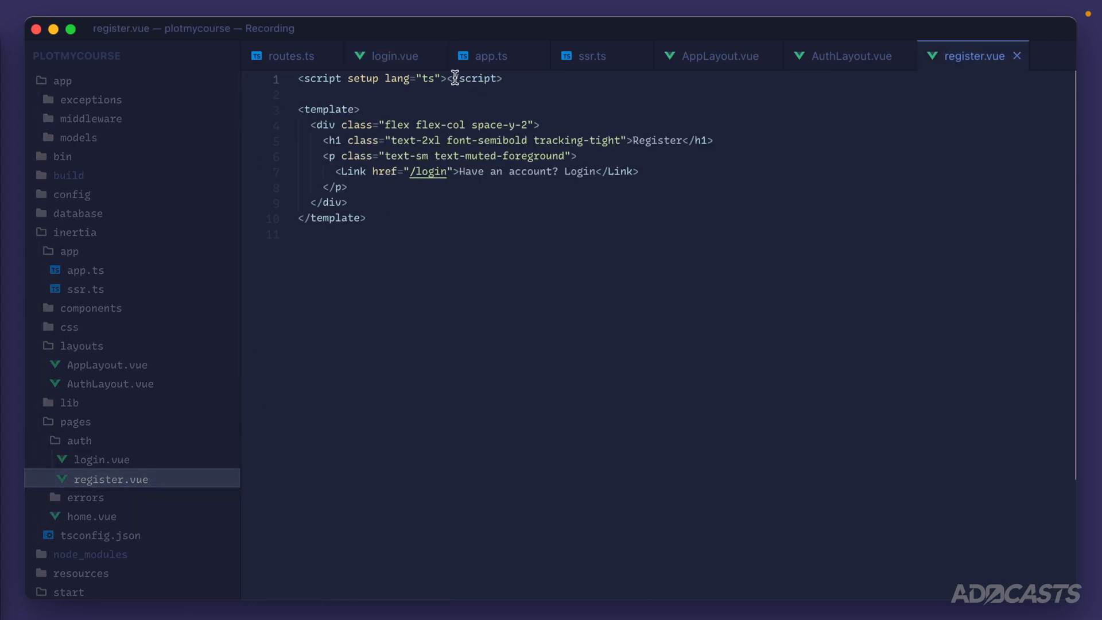
pyautogui.press('Enter')
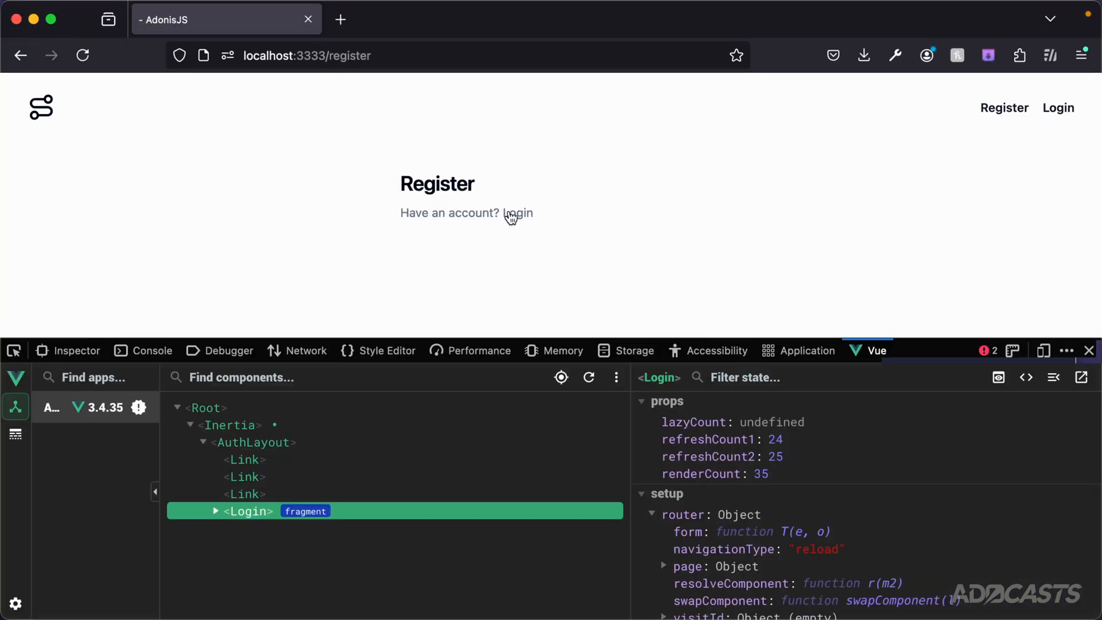
pyautogui.click(517, 213)
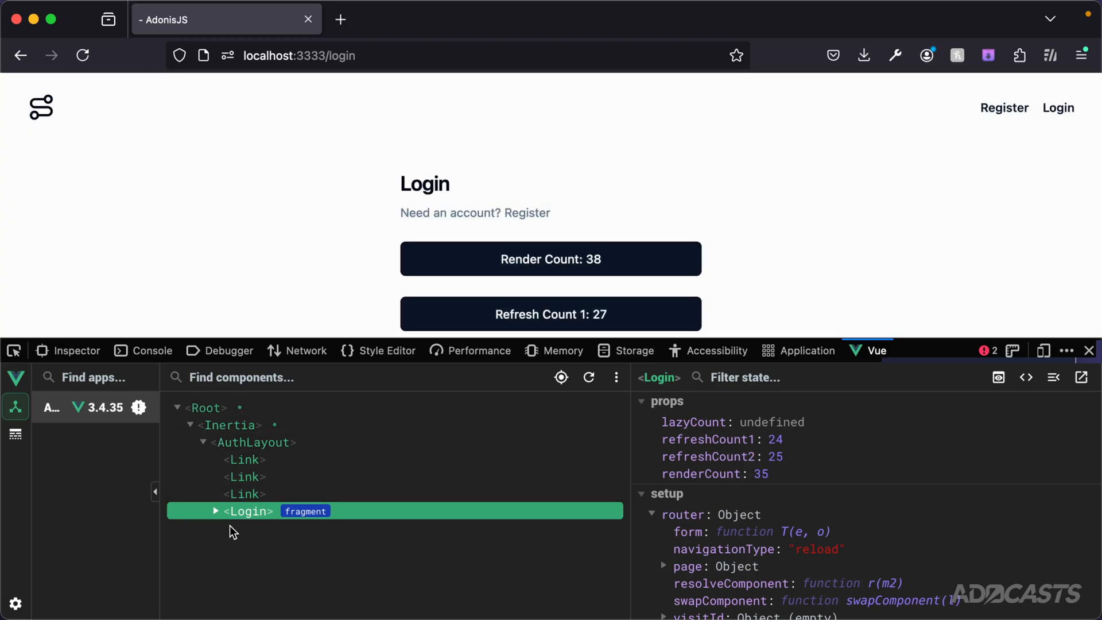
pyautogui.moveTo(243, 514)
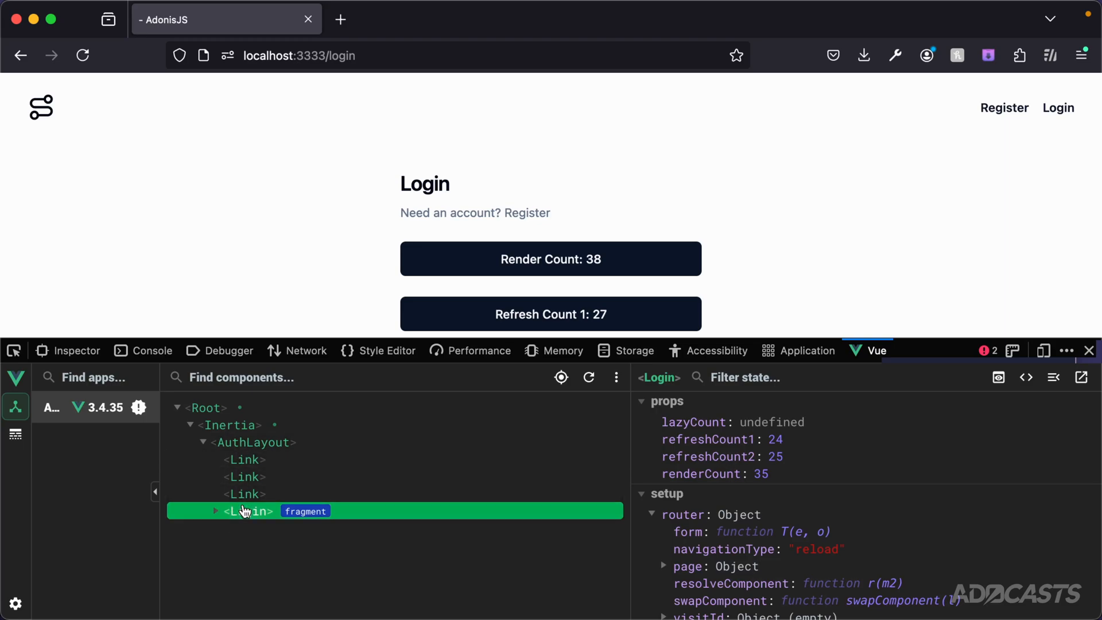
pyautogui.moveTo(526, 207)
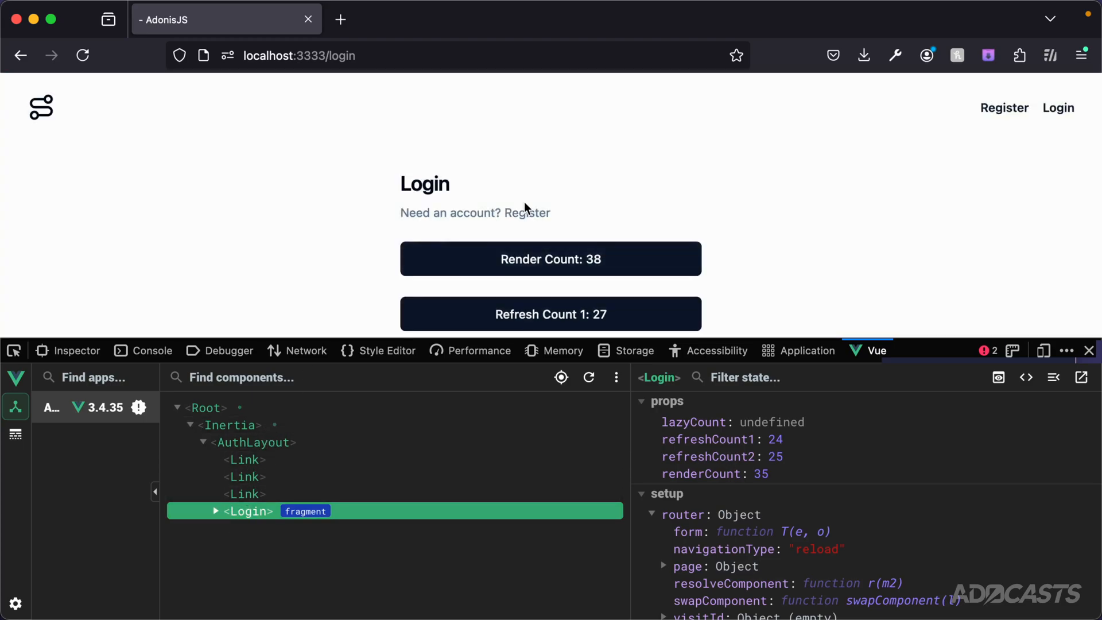
pyautogui.click(527, 213)
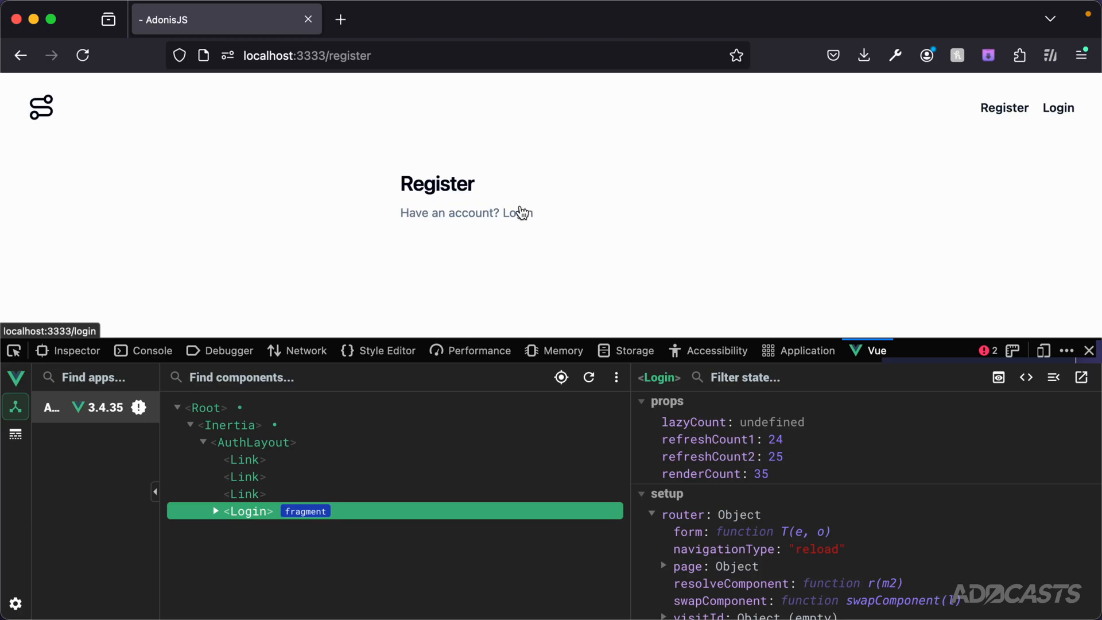
pyautogui.moveTo(517, 225)
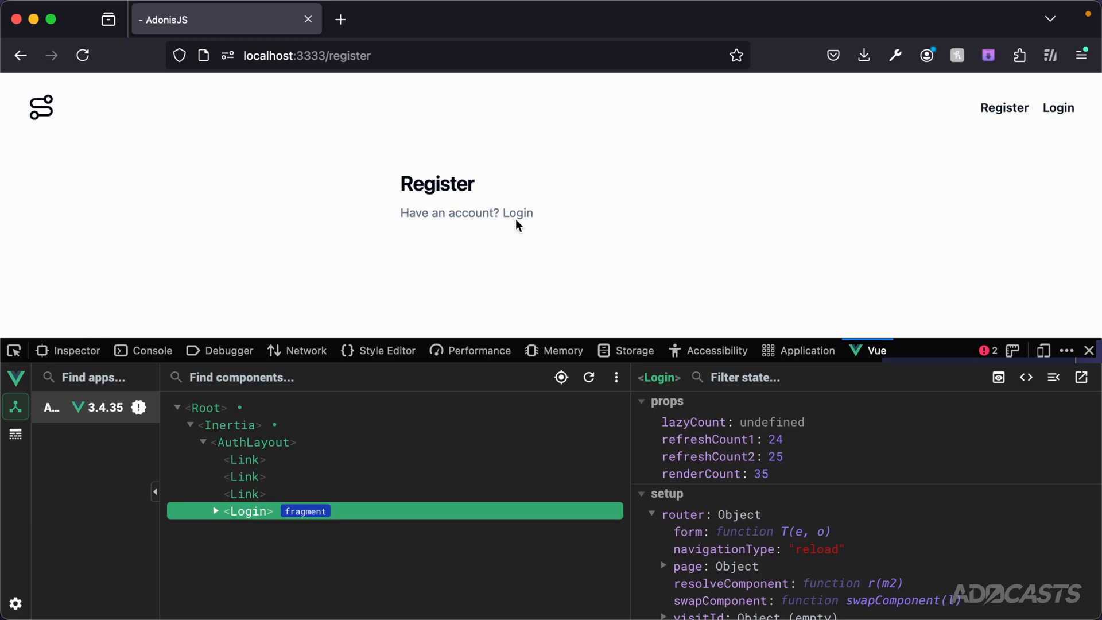